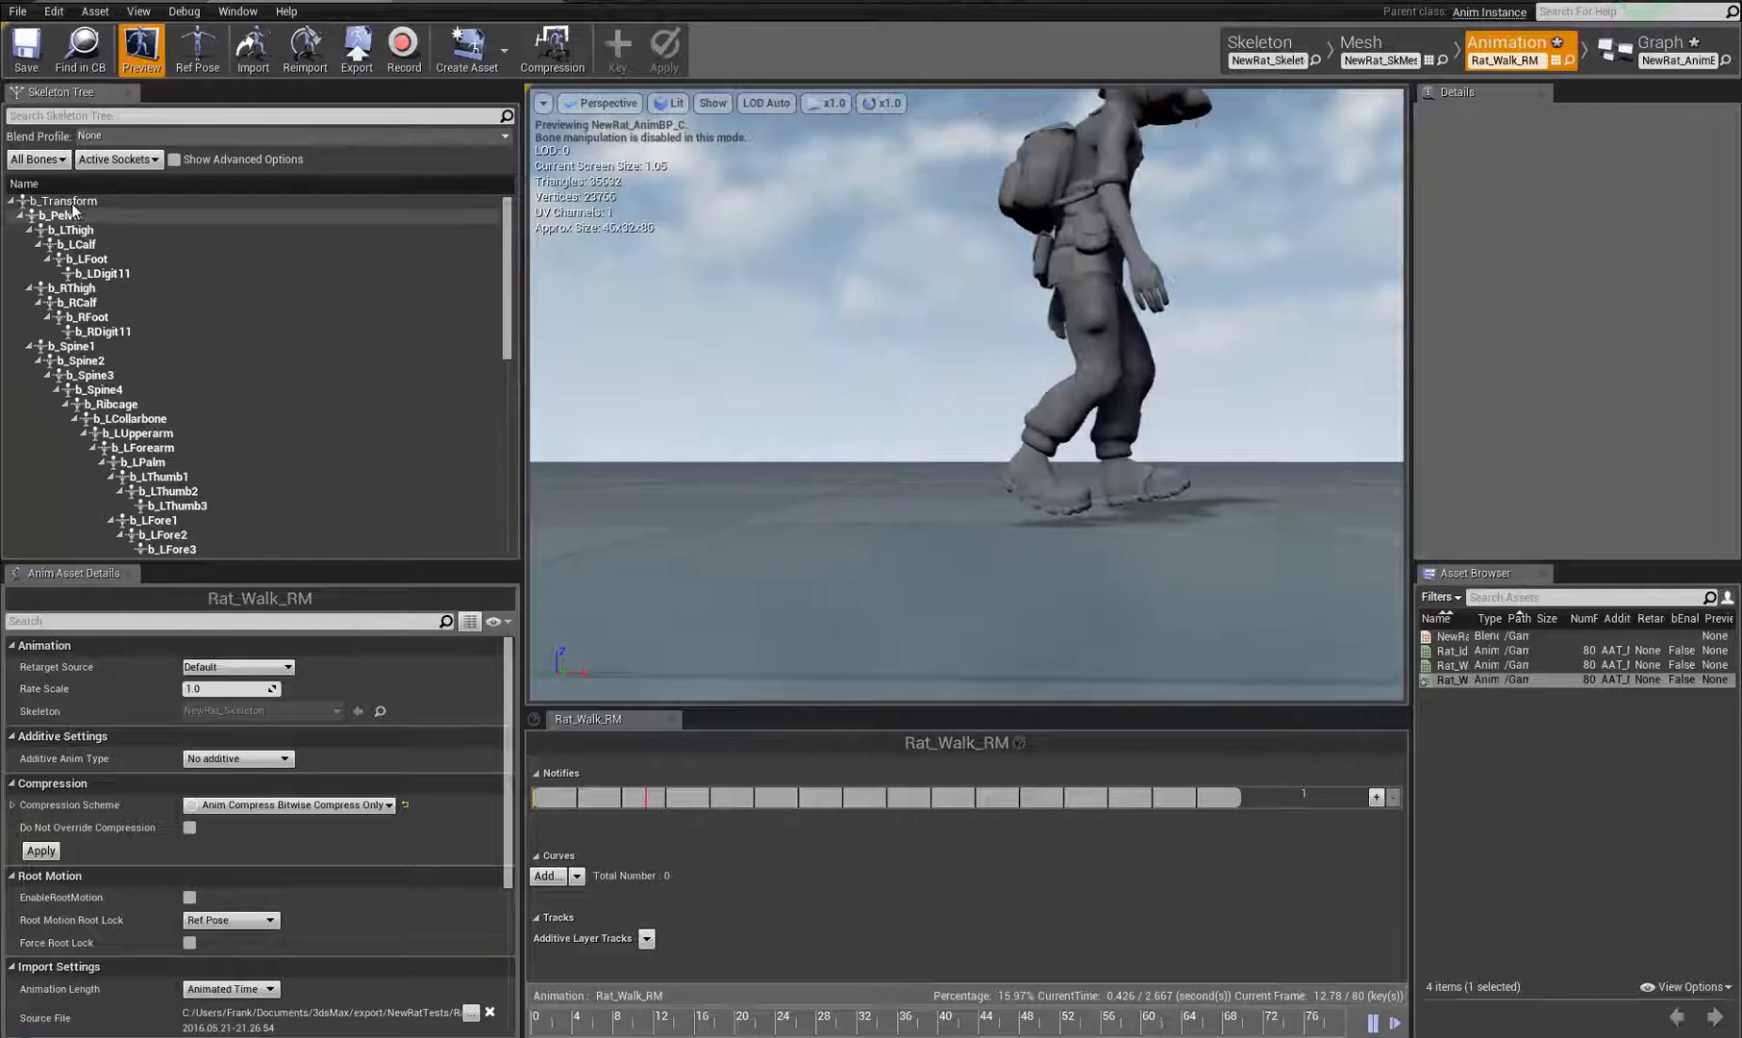
- Scrub the 3ds Max CAT walk cycle so the rat strides ahead of its root marker
click(64, 201)
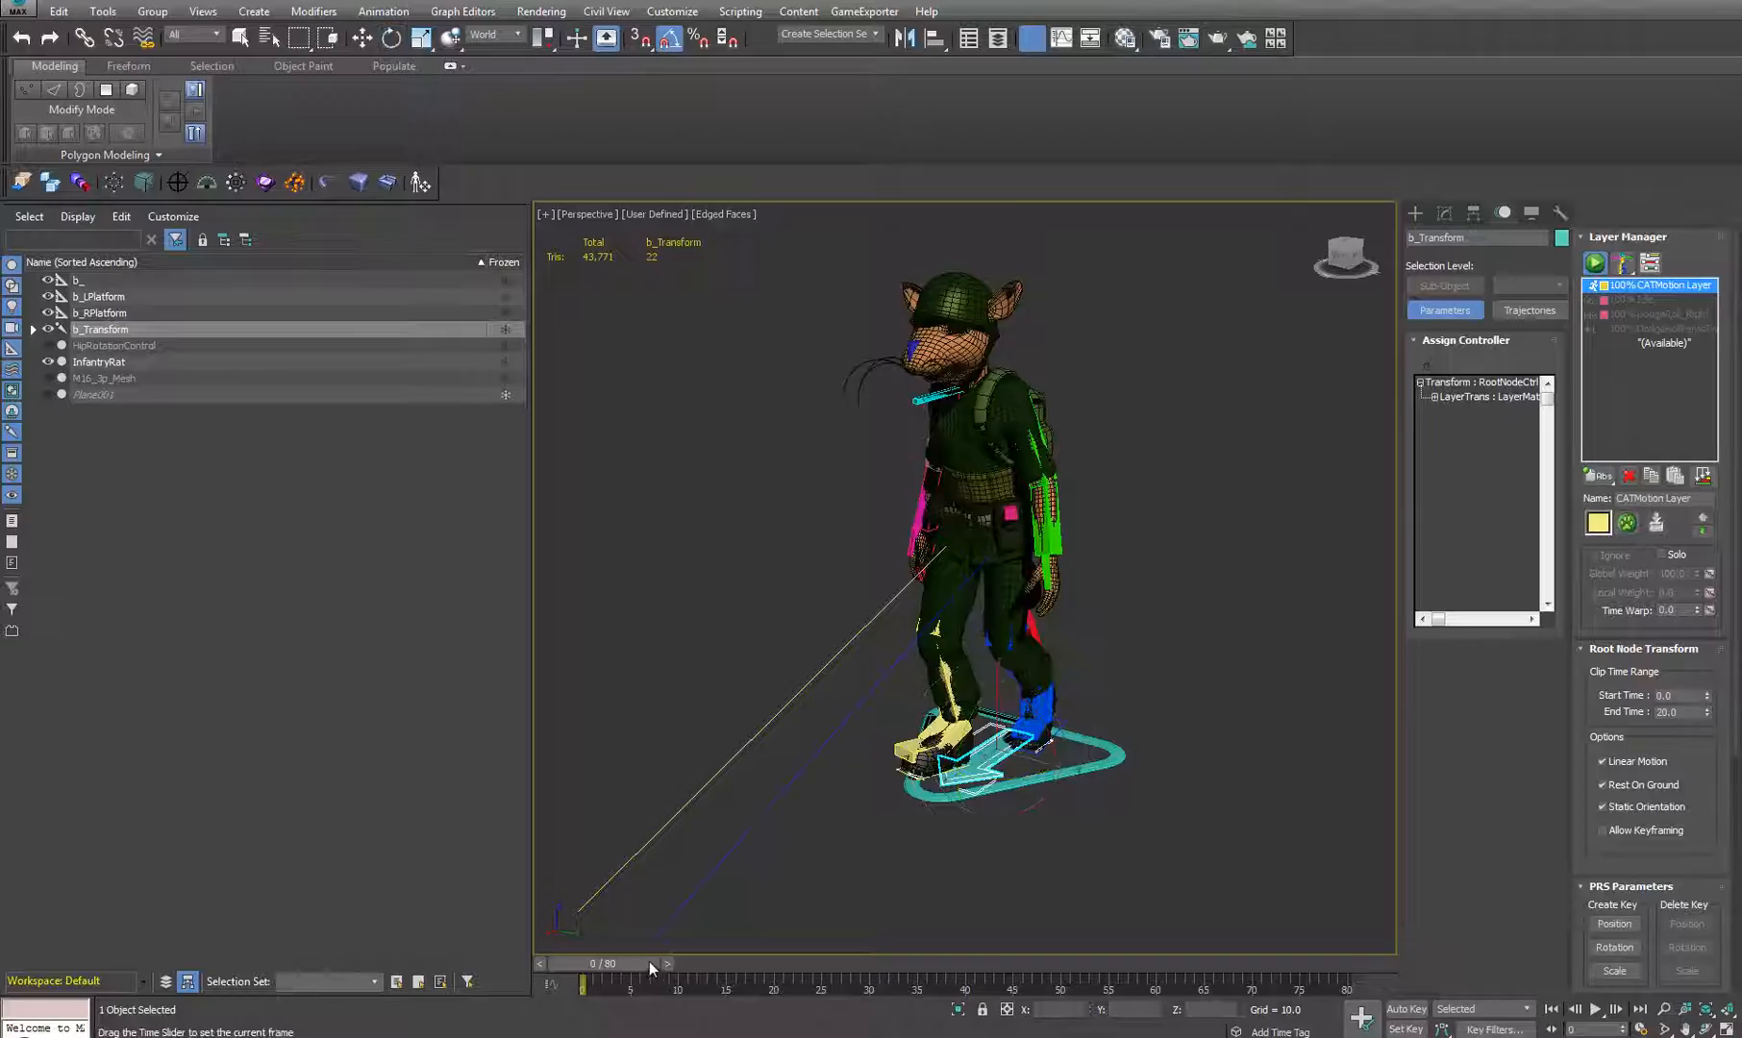
drag(552, 981, 1070, 982)
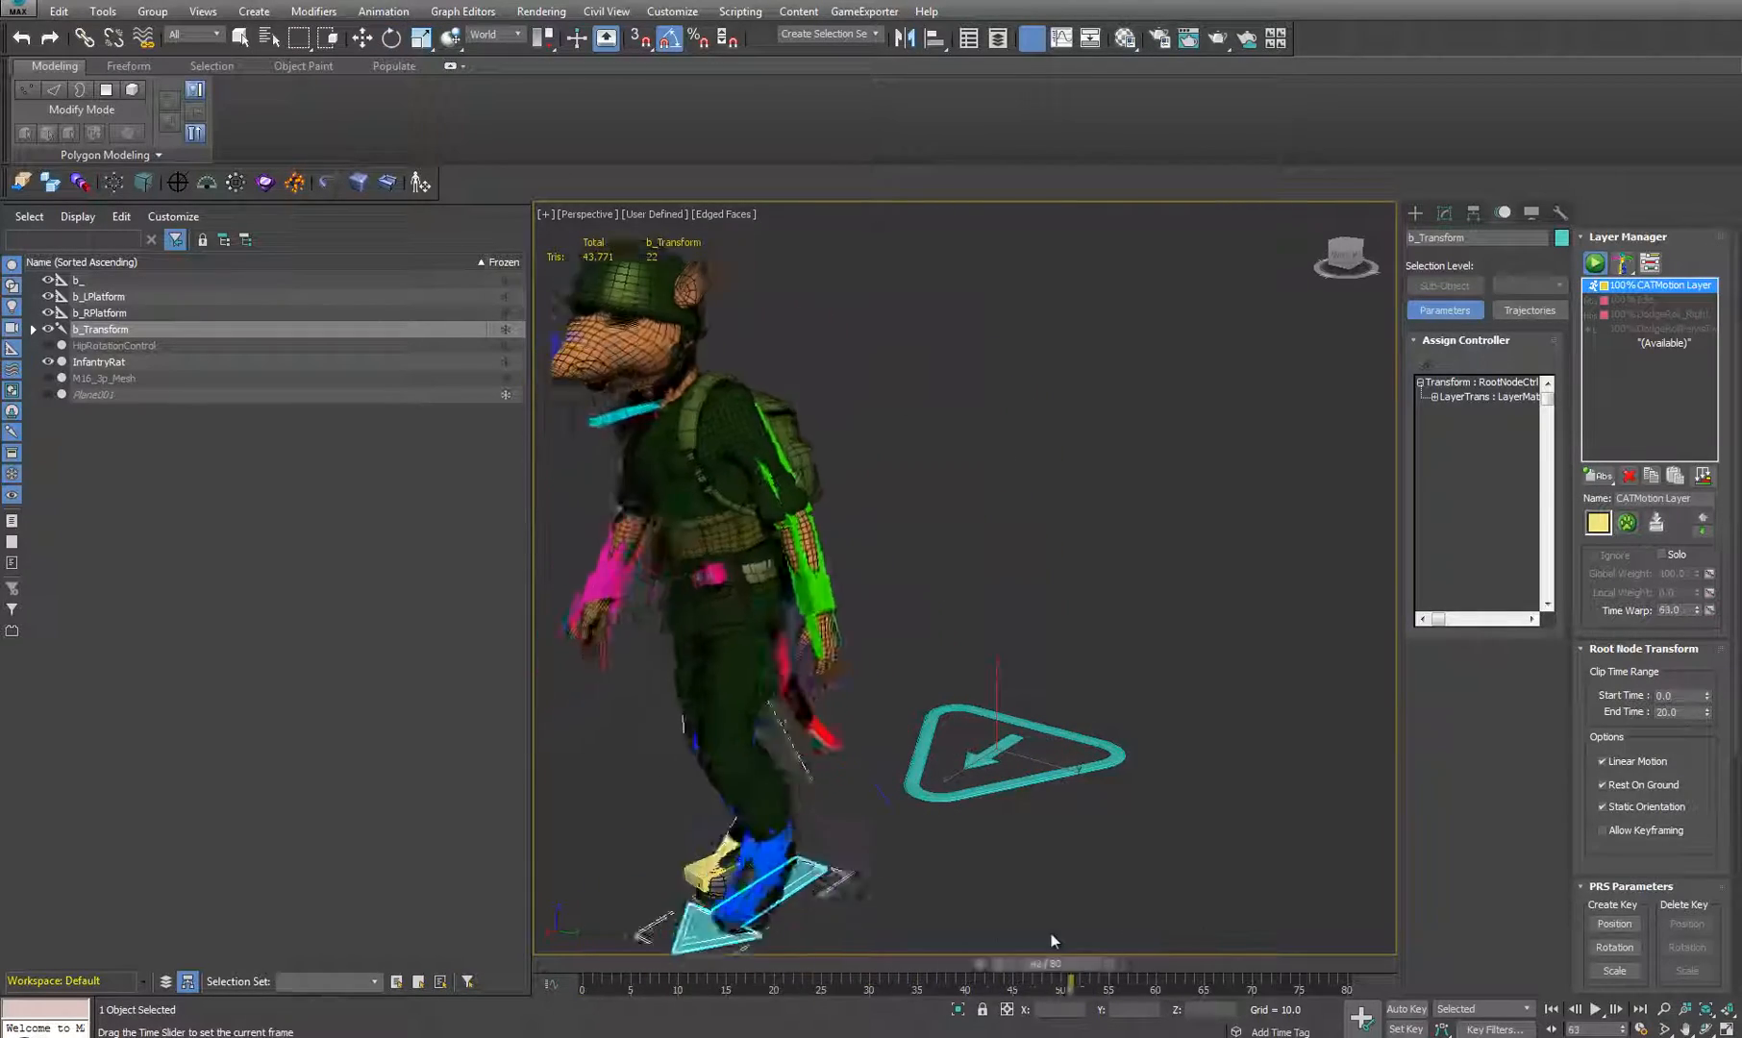
drag(1067, 962, 928, 963)
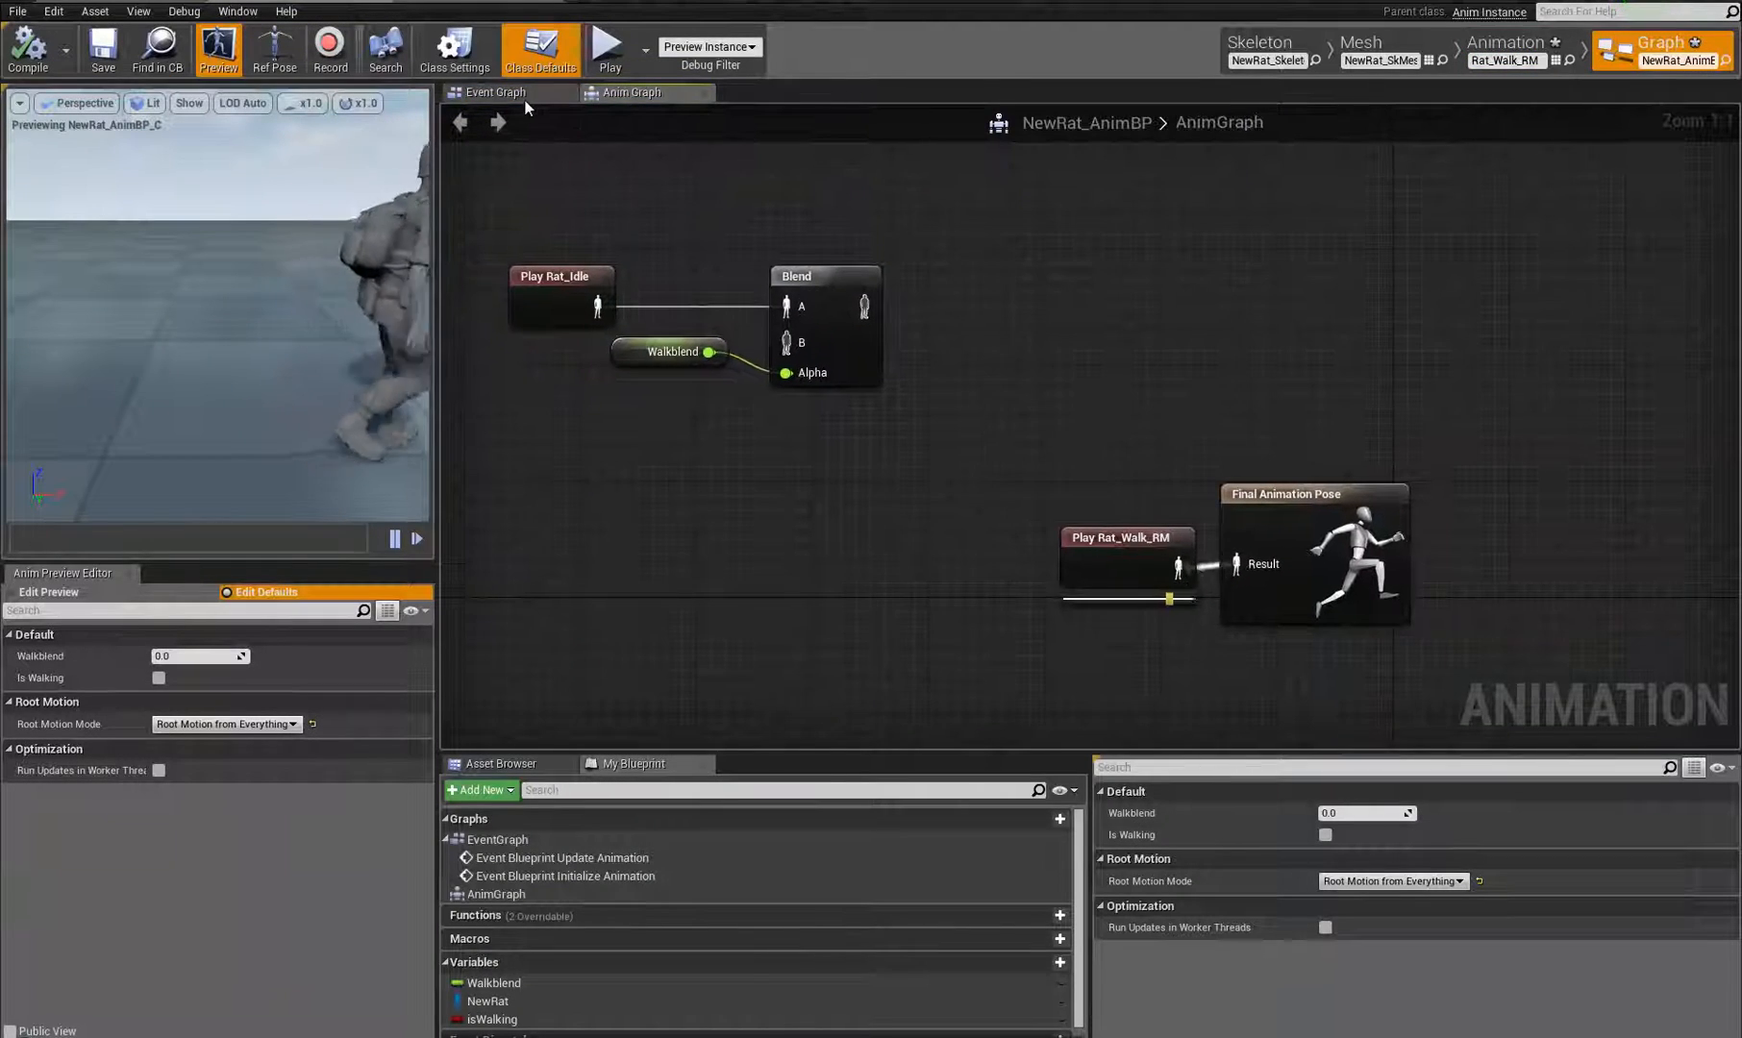
- Show NewRat_AnimBP's AnimGraph, with Play Rat_Walk_RM driving the final pose
click(494, 92)
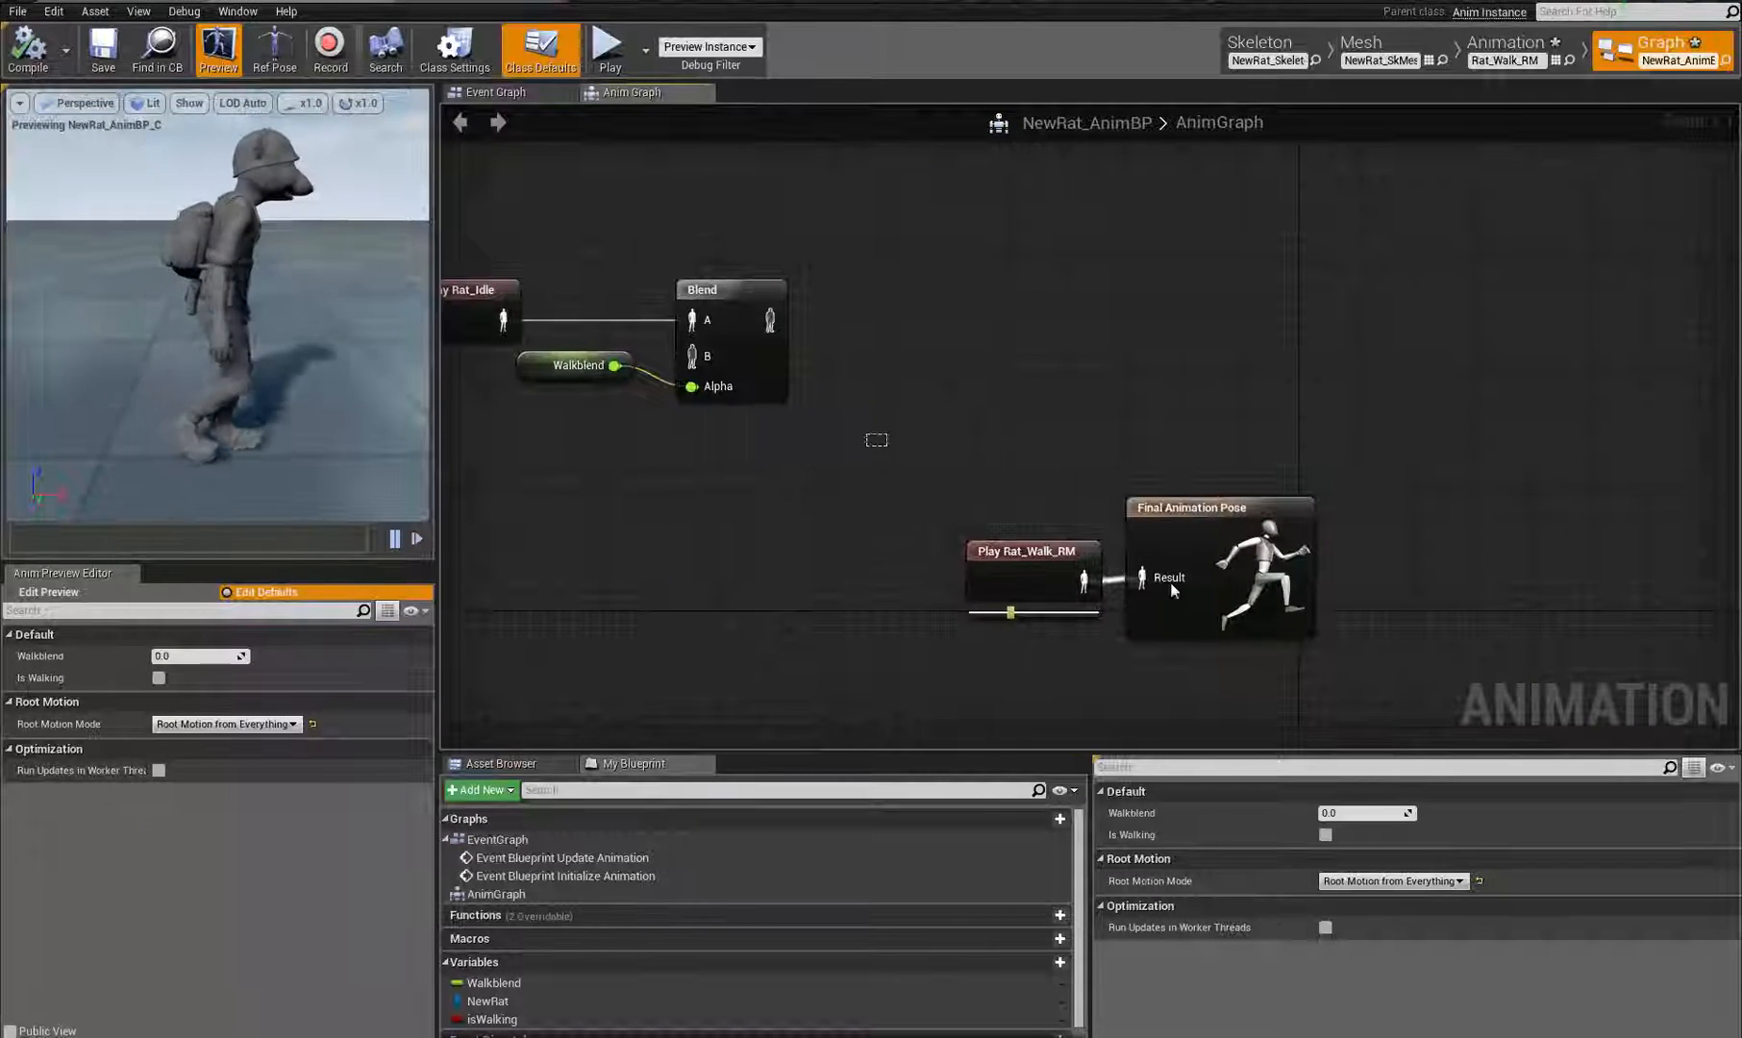
click(1031, 552)
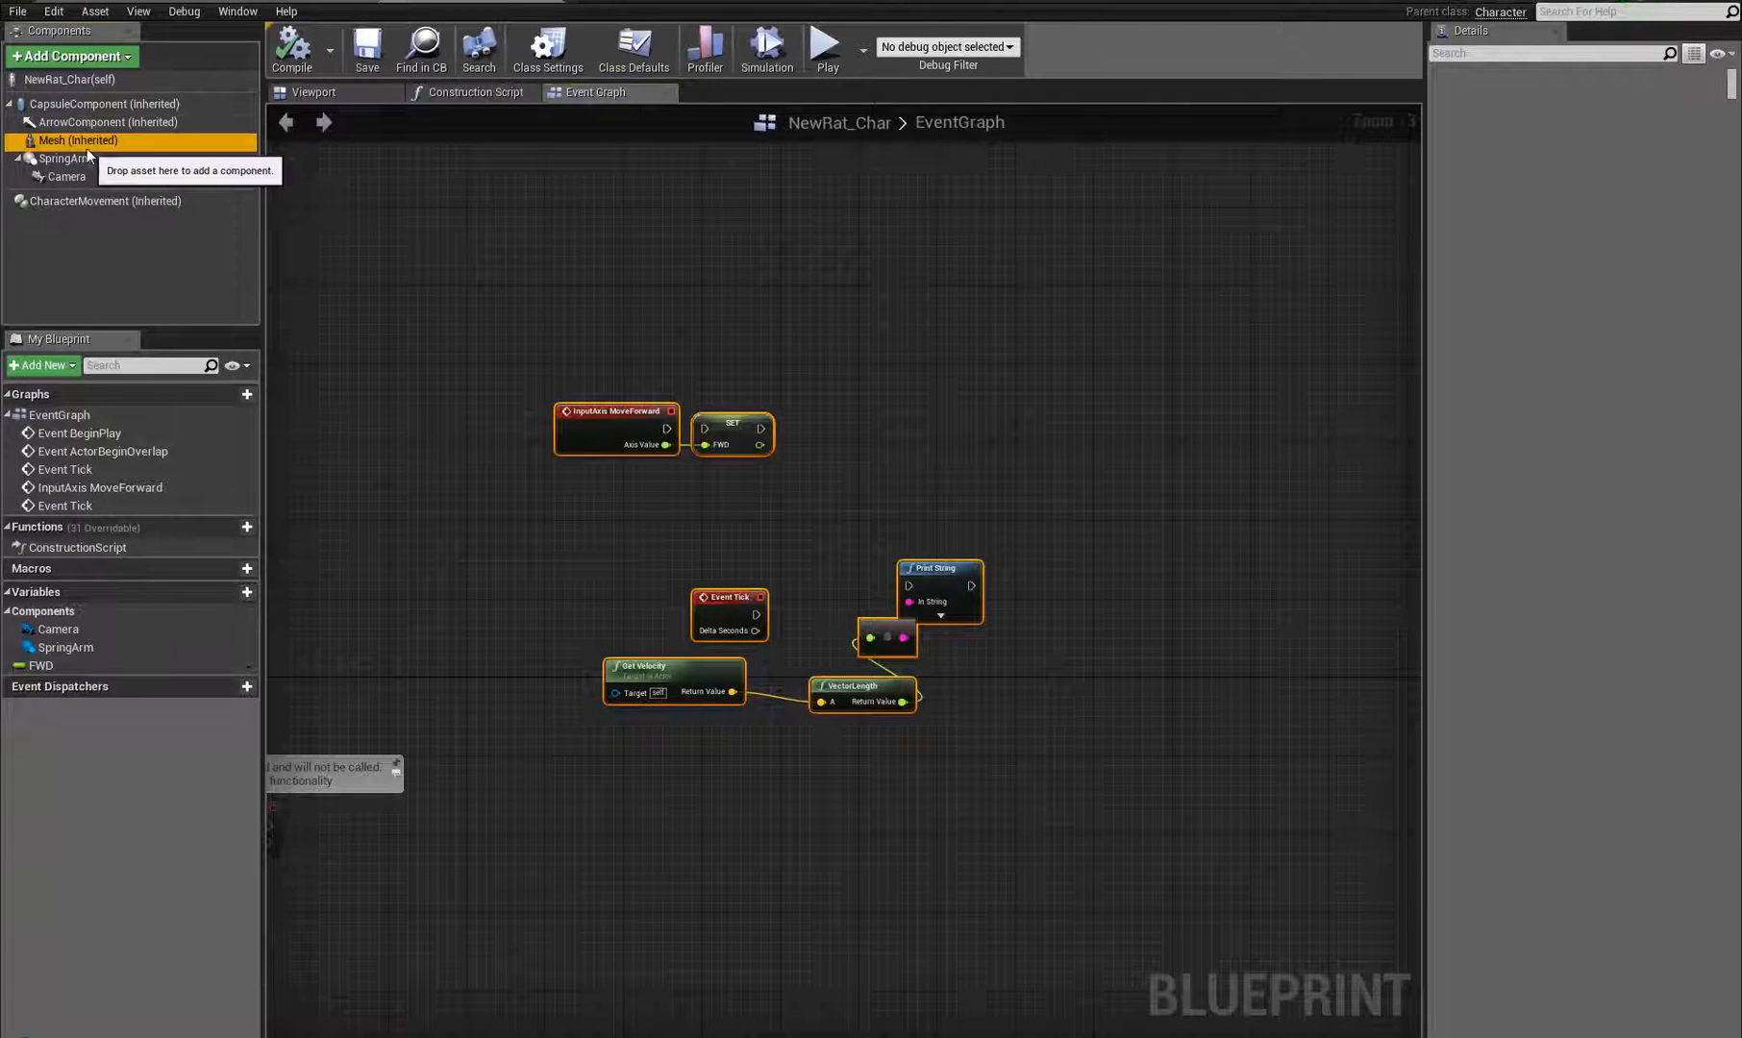
- Select NewRat_Char's Mesh component to show it uses NewRat_AnimBP
click(76, 140)
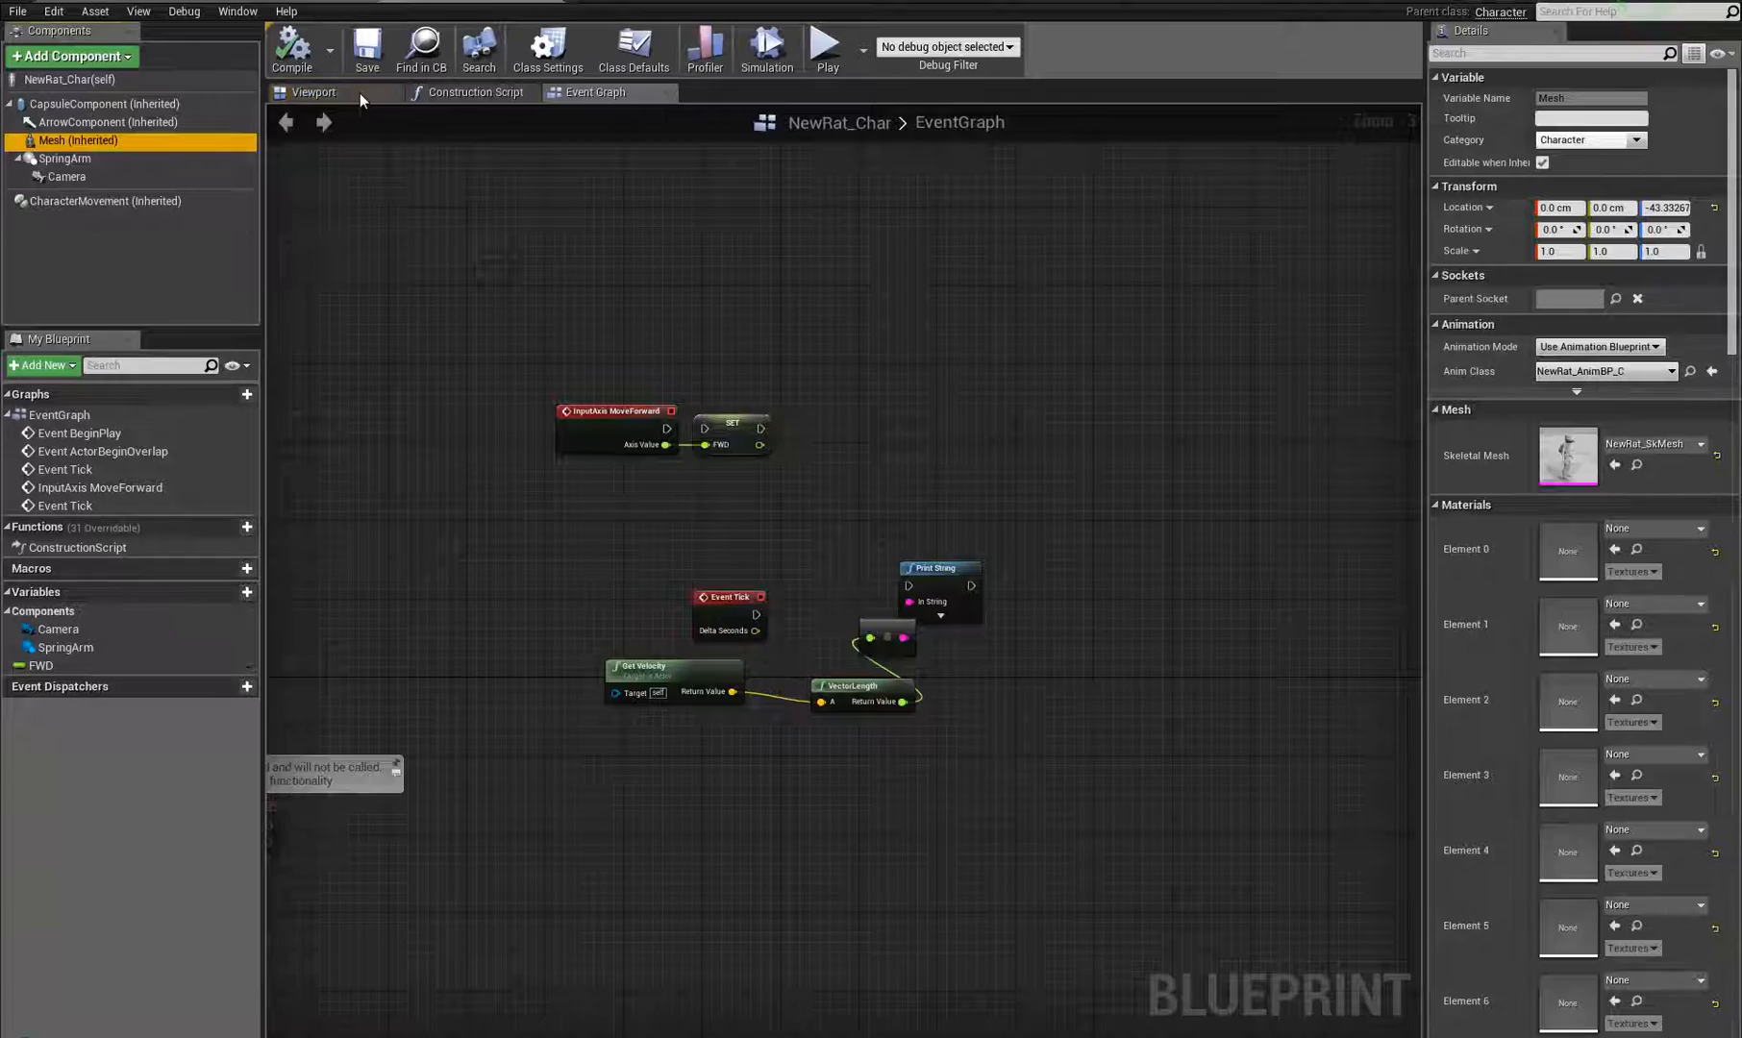
click(313, 92)
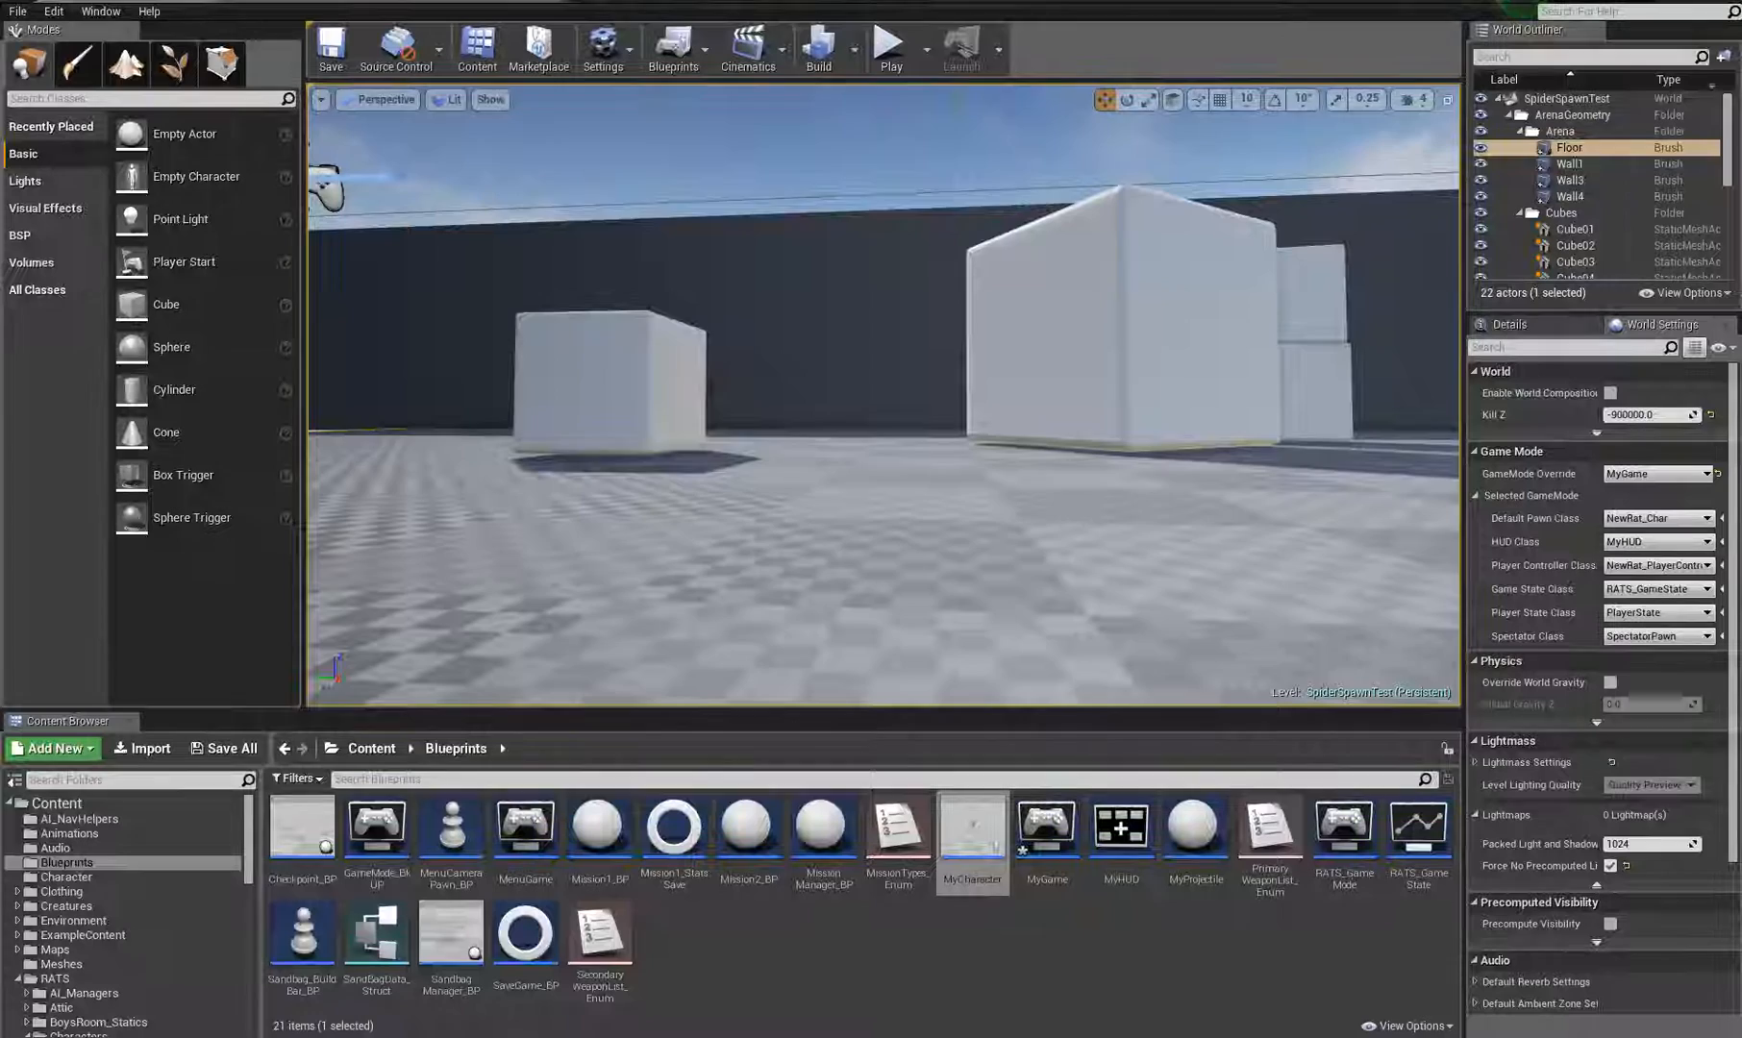
- Switch to the Persona Animation tab showing Rat_Walk_RM
click(888, 47)
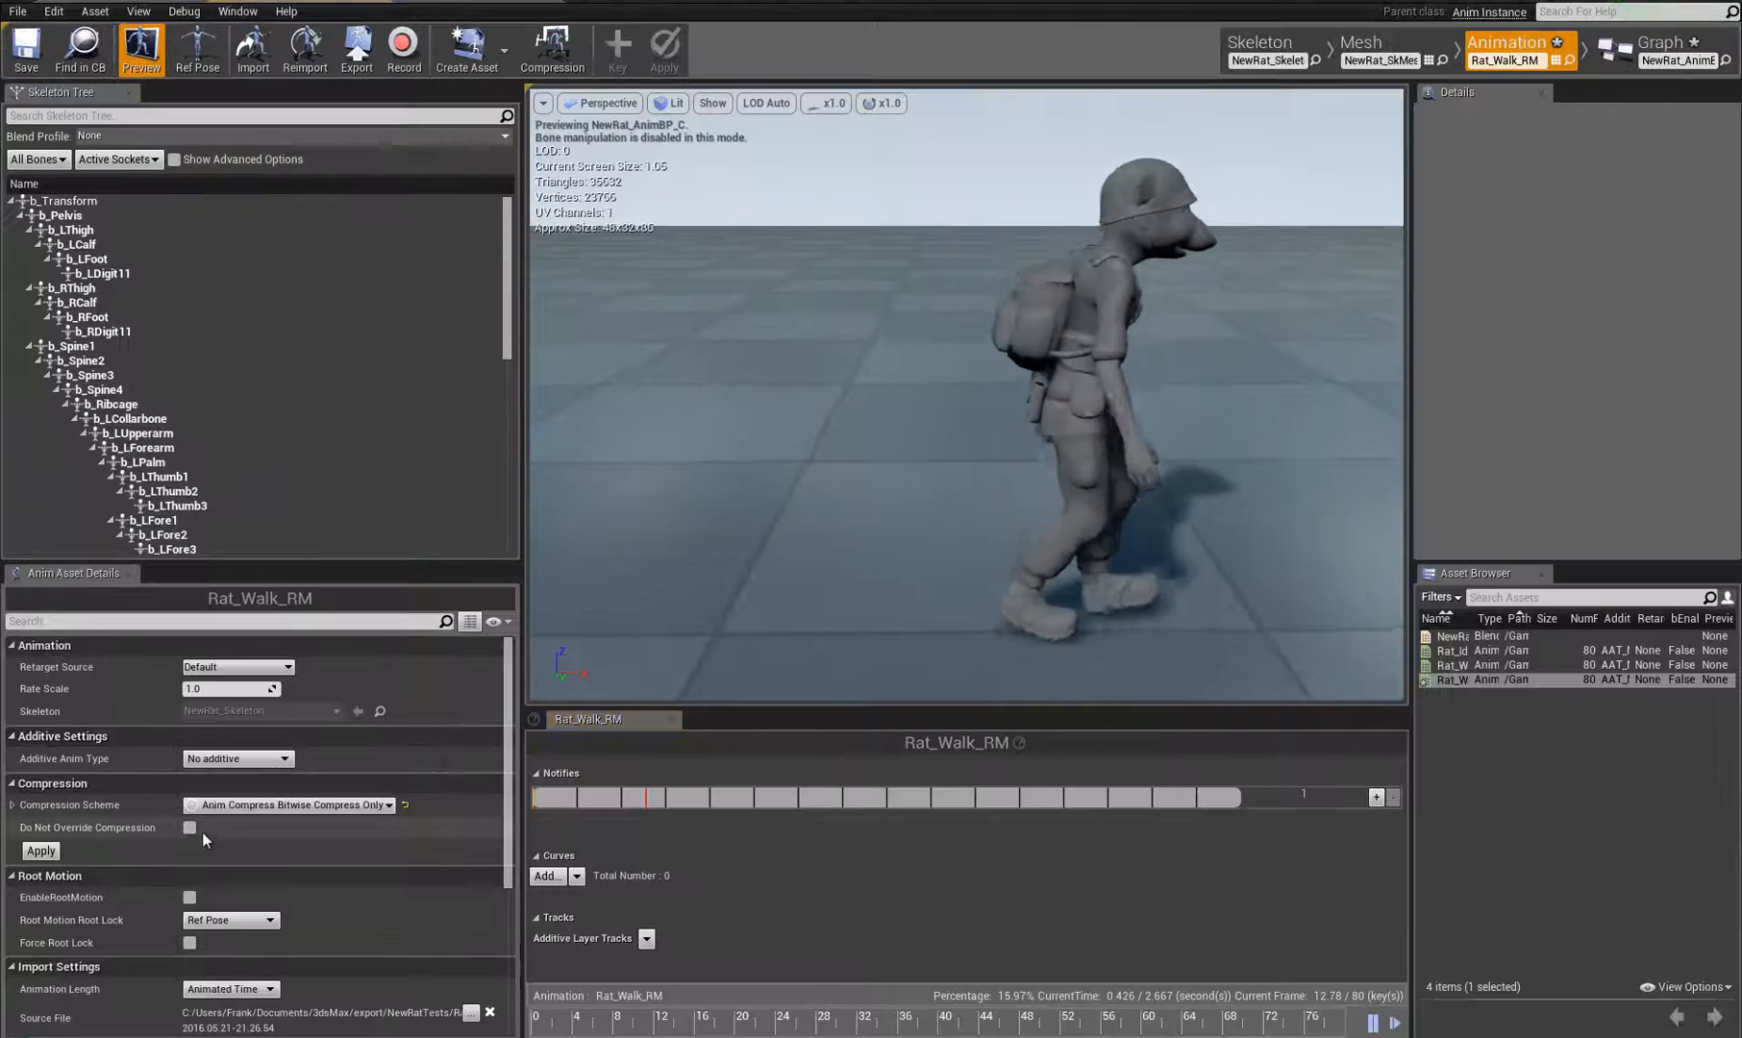
- Tick EnableRootMotion on Rat_Walk_RM and play the SpiderSpawnTest level
click(188, 897)
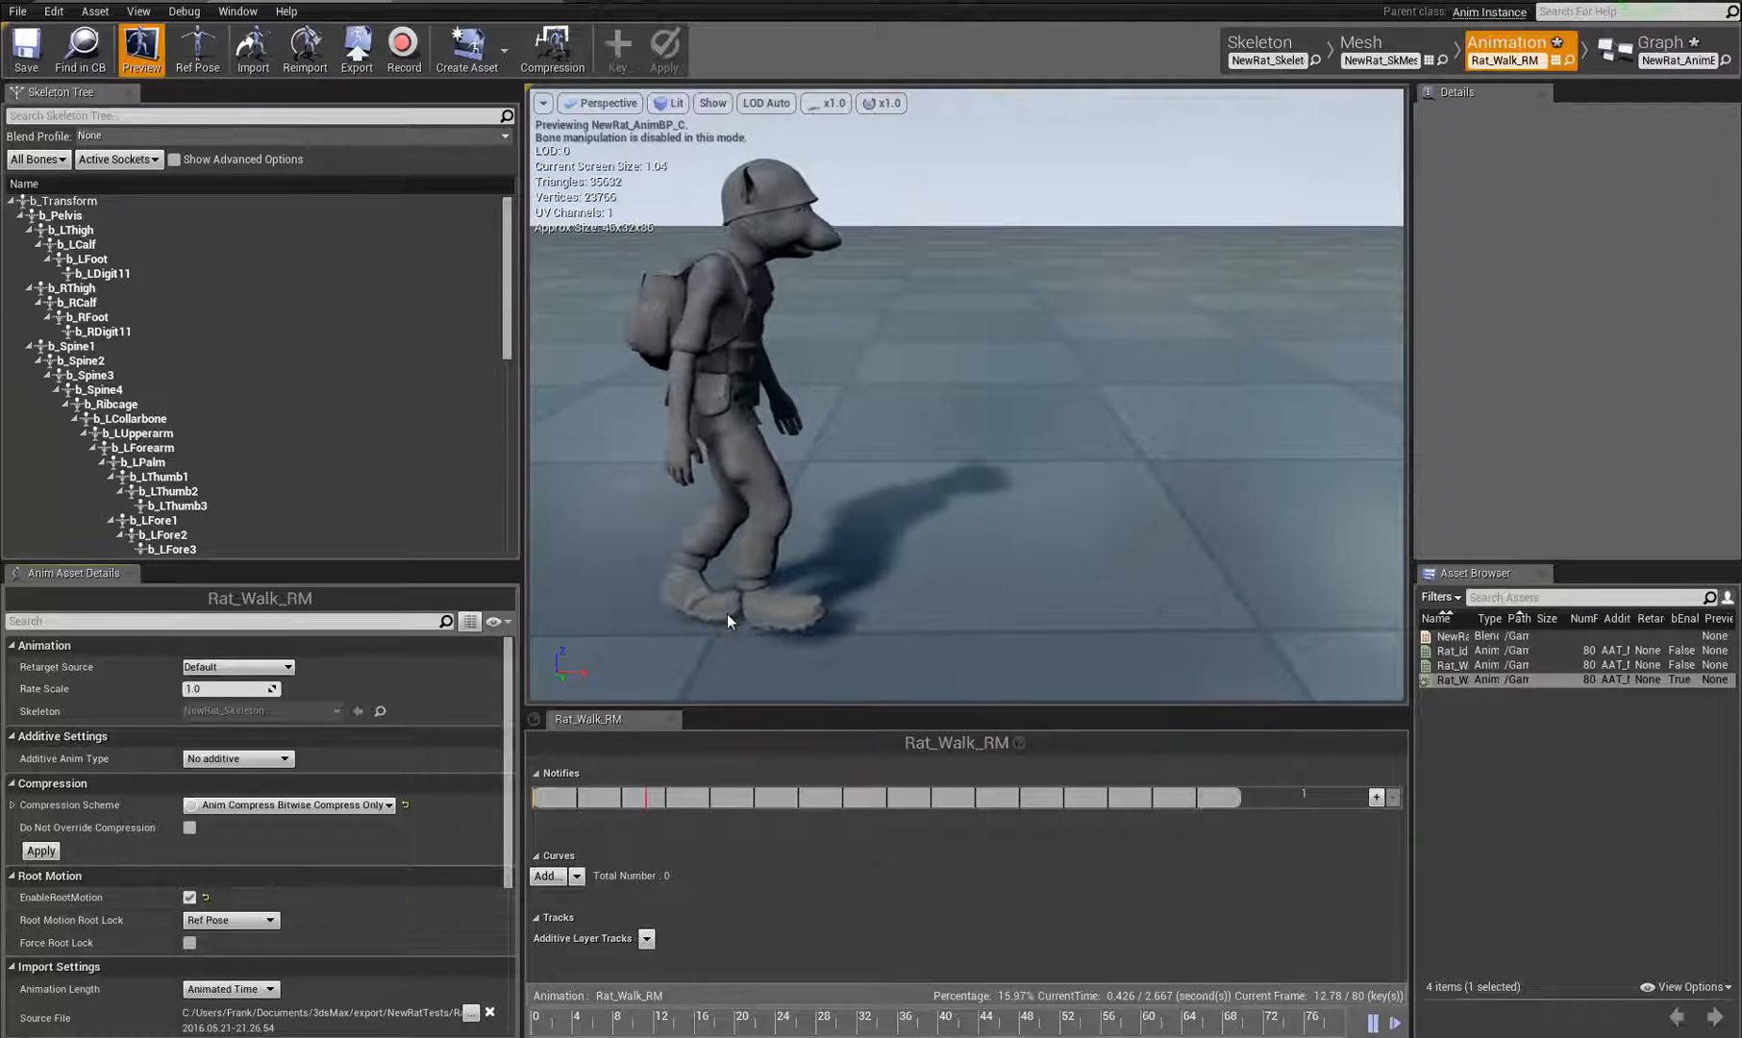
click(65, 201)
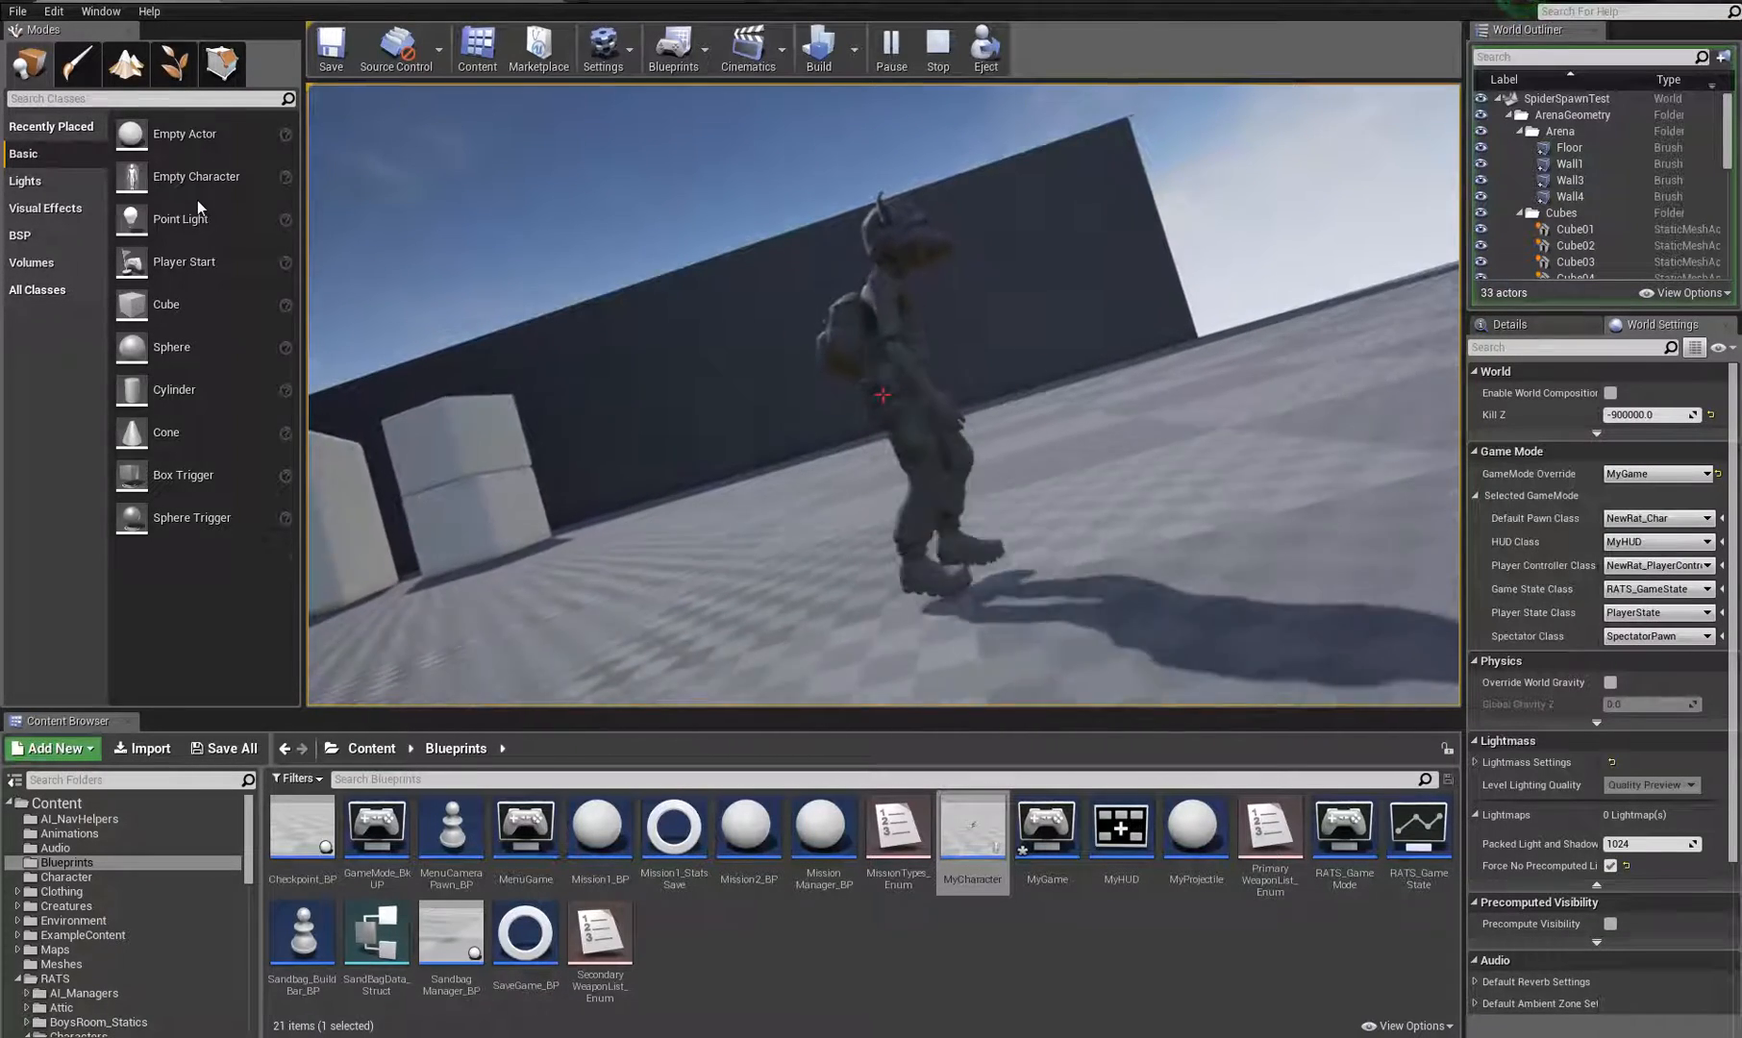
- Stop play, untick EnableRootMotion on Rat_Walk_RM and select the b_Transform bone
click(937, 48)
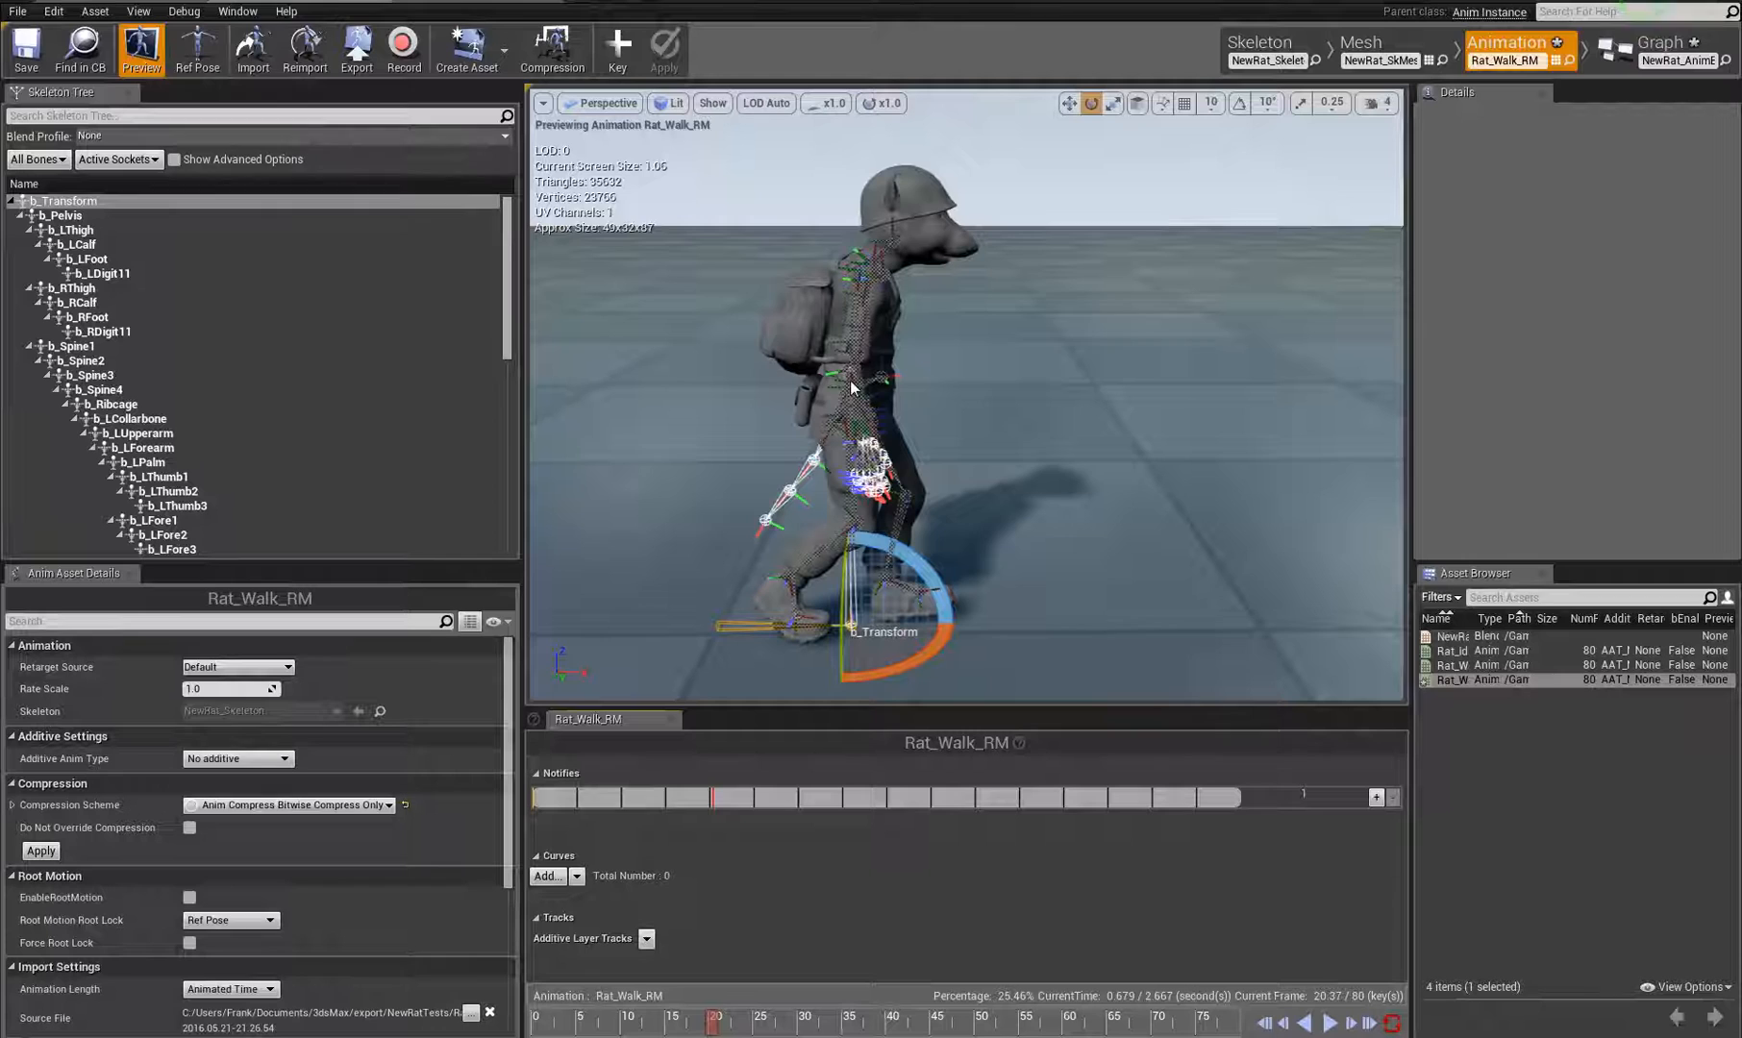
- Return to the SpiderSpawnTest level editor viewport
click(64, 215)
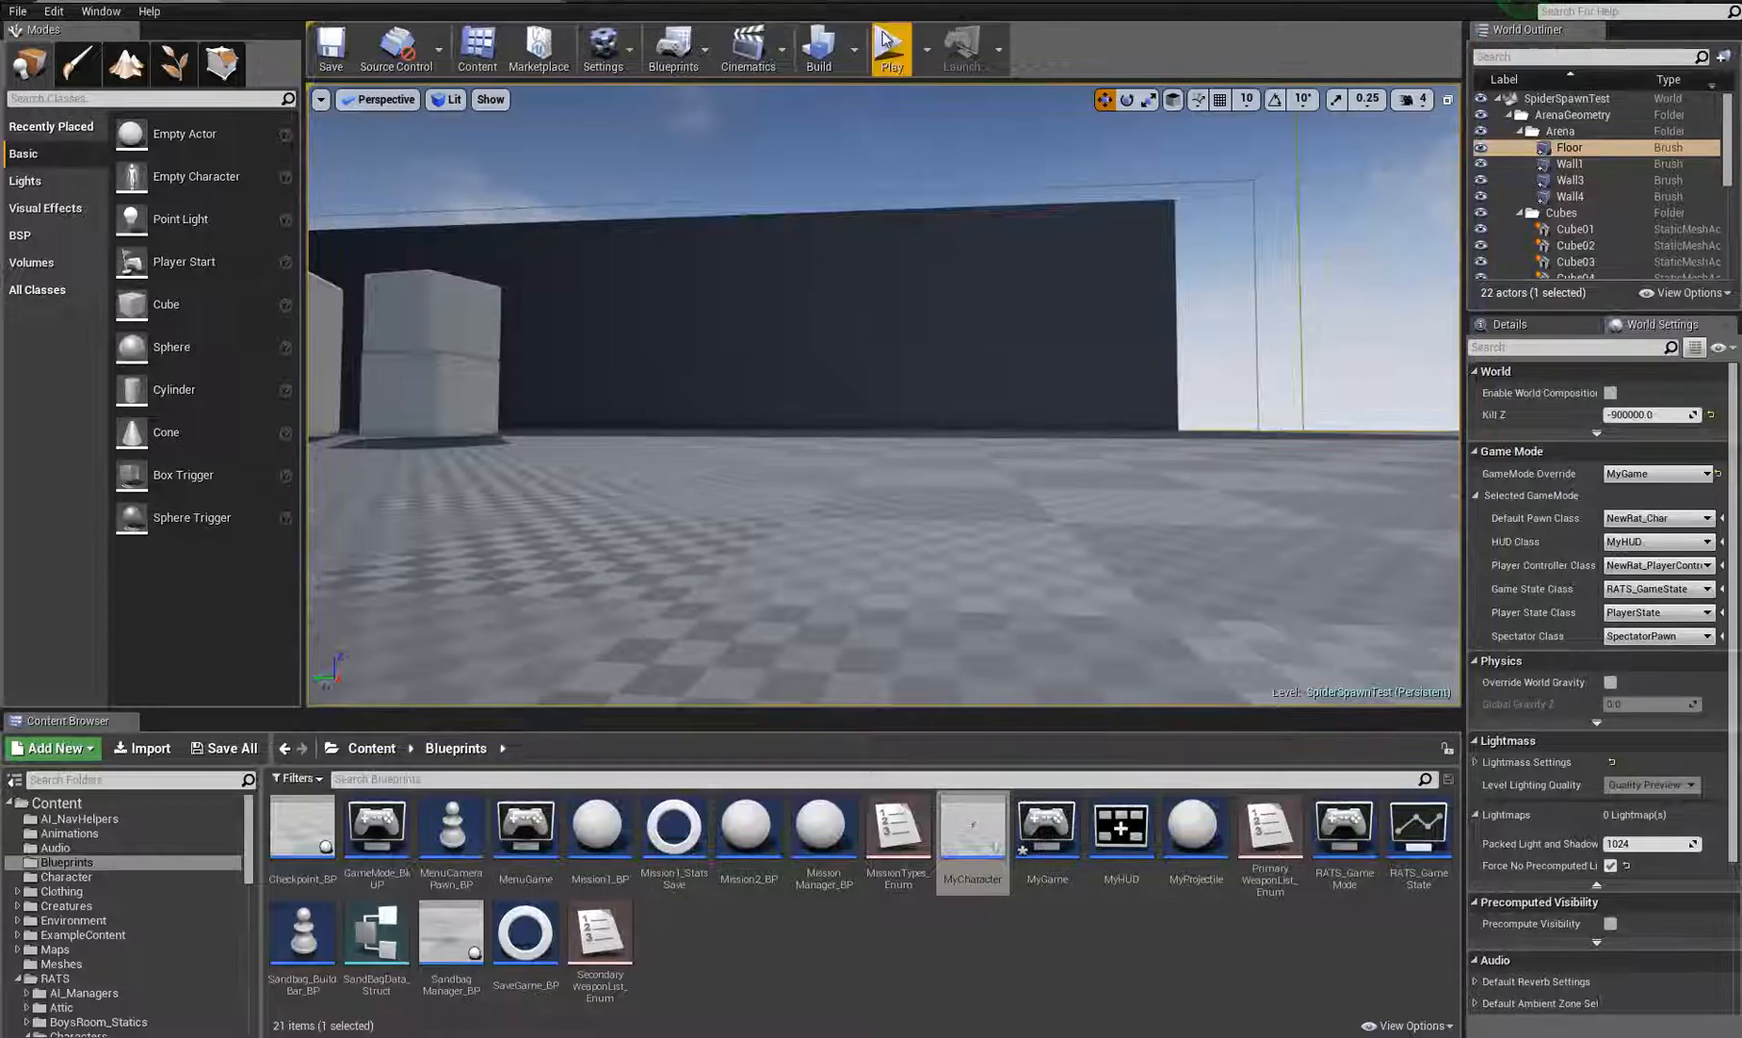
- Re-enable root motion on Rat_Walk_RM with Root Lock set to Anim First Frame and Force Root Lock ticked
click(891, 44)
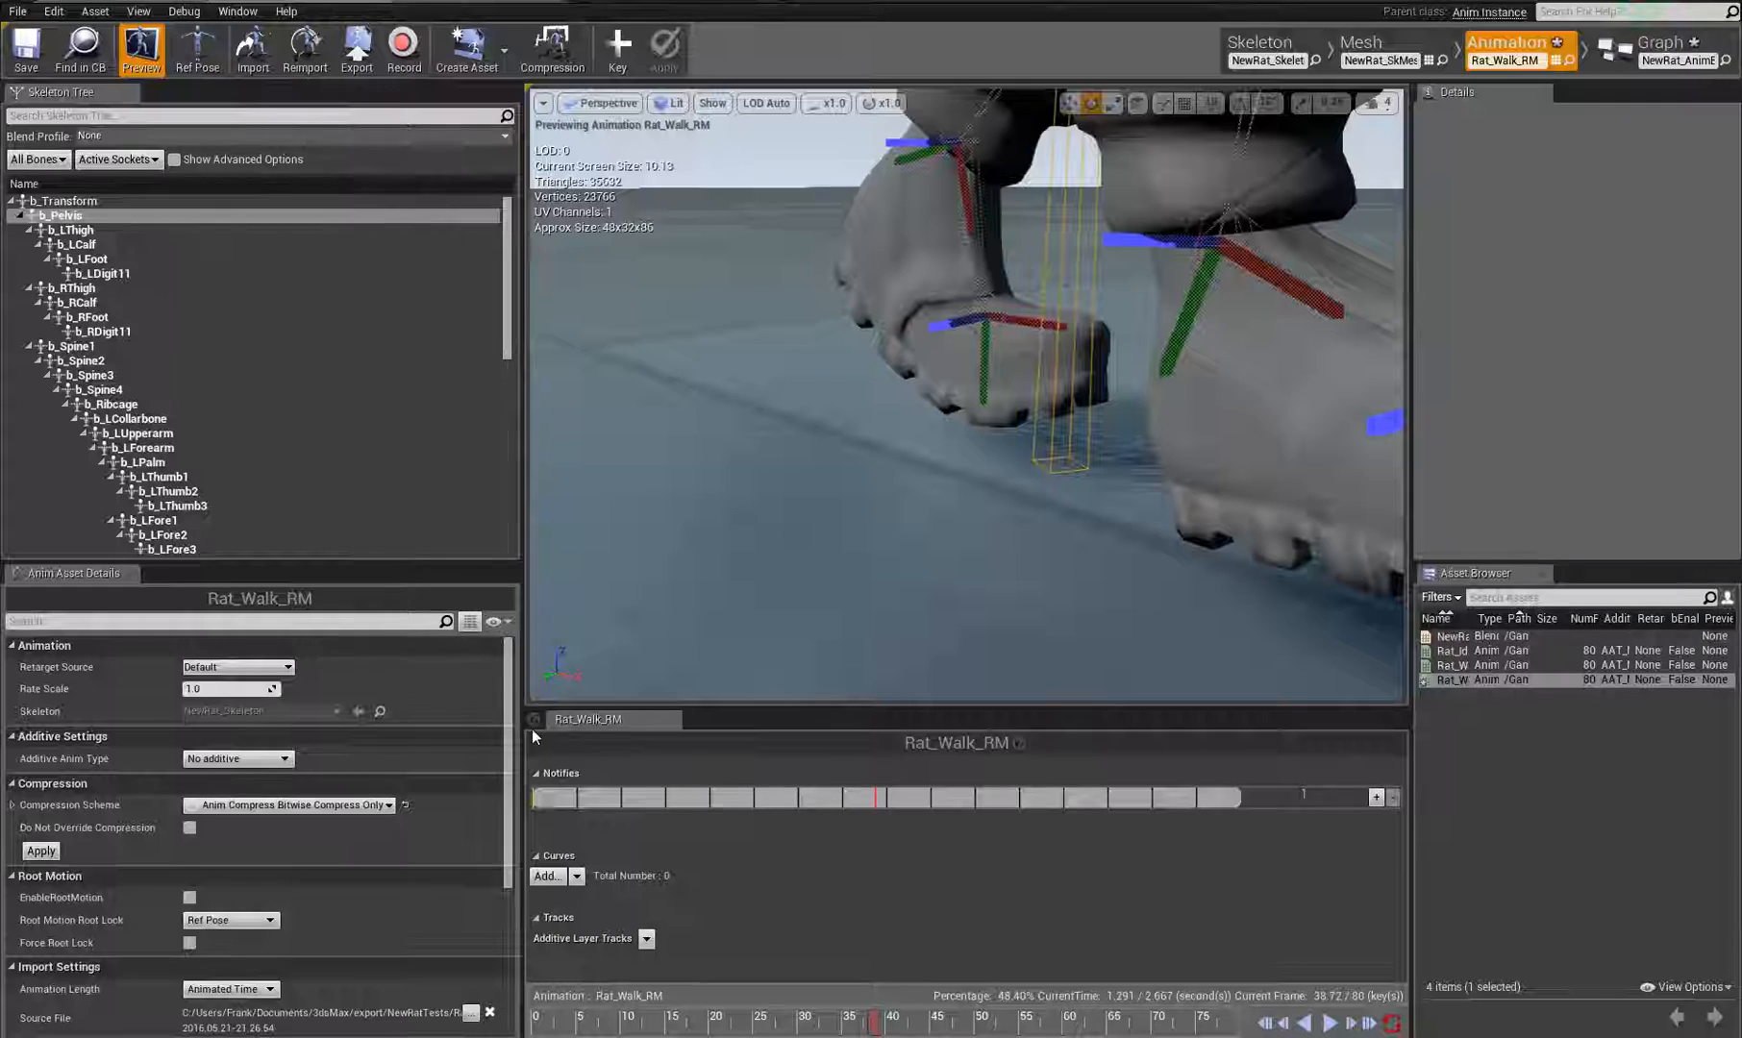
click(190, 897)
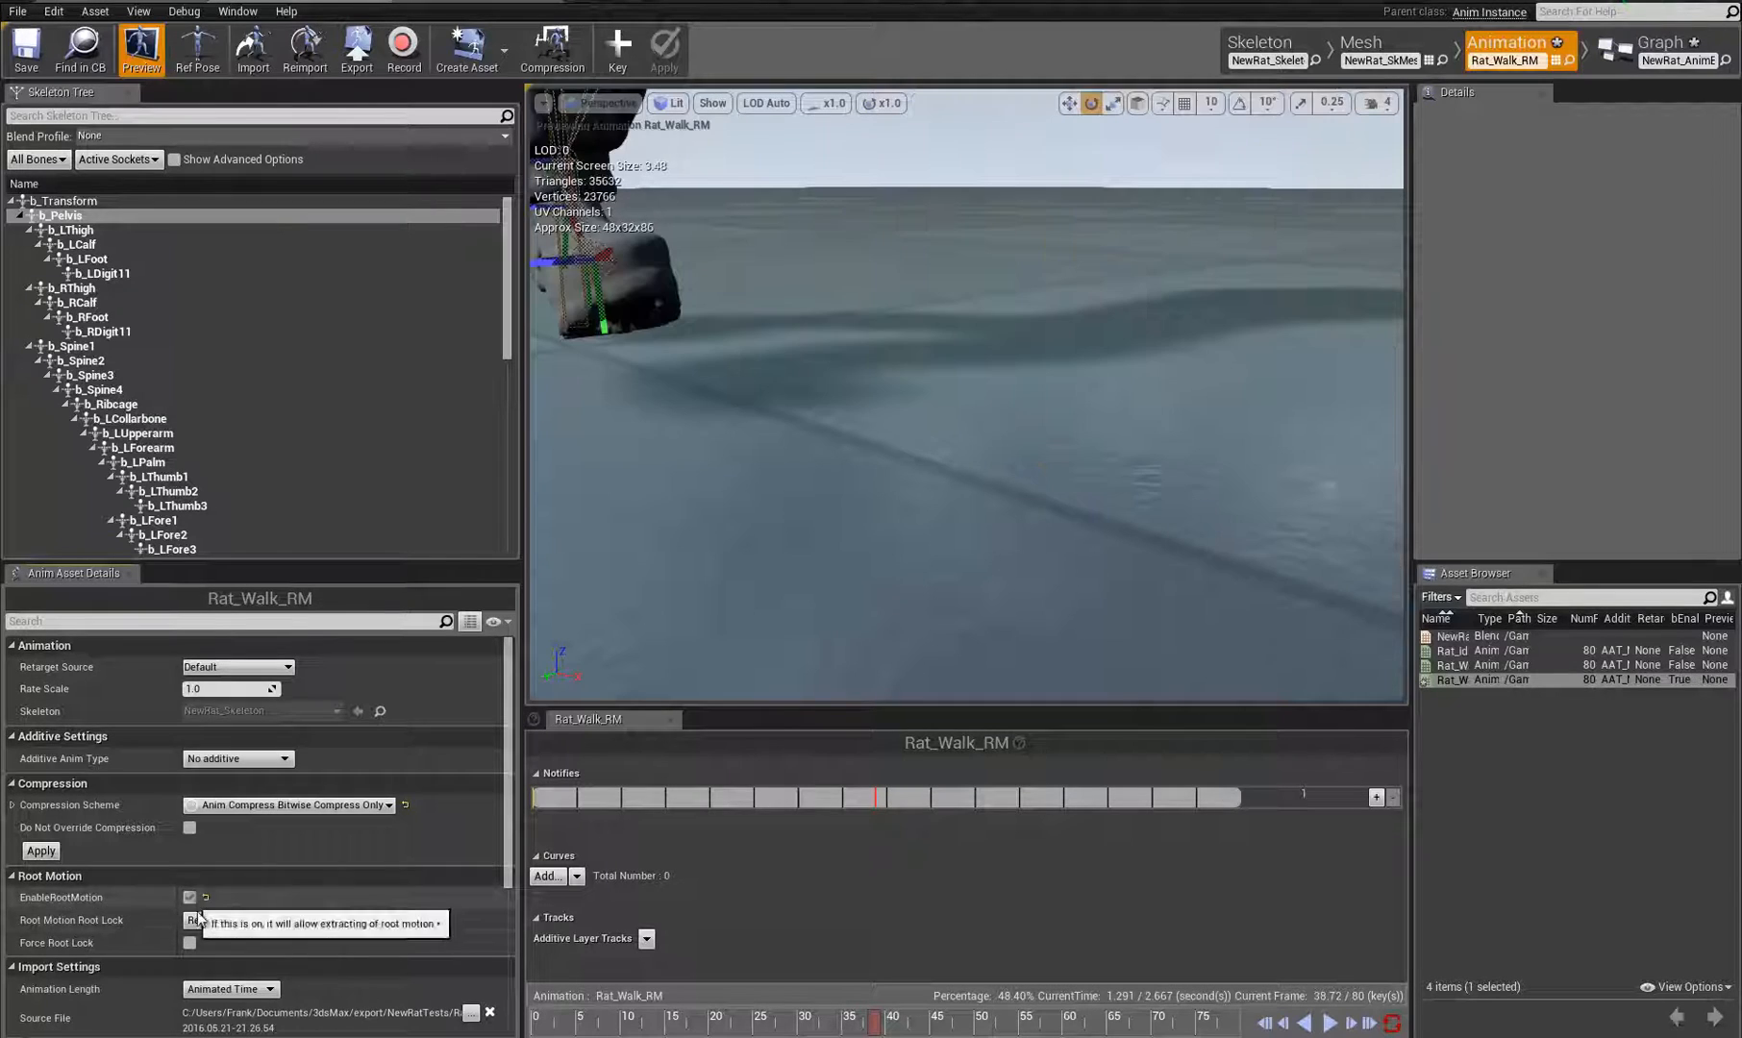
click(188, 897)
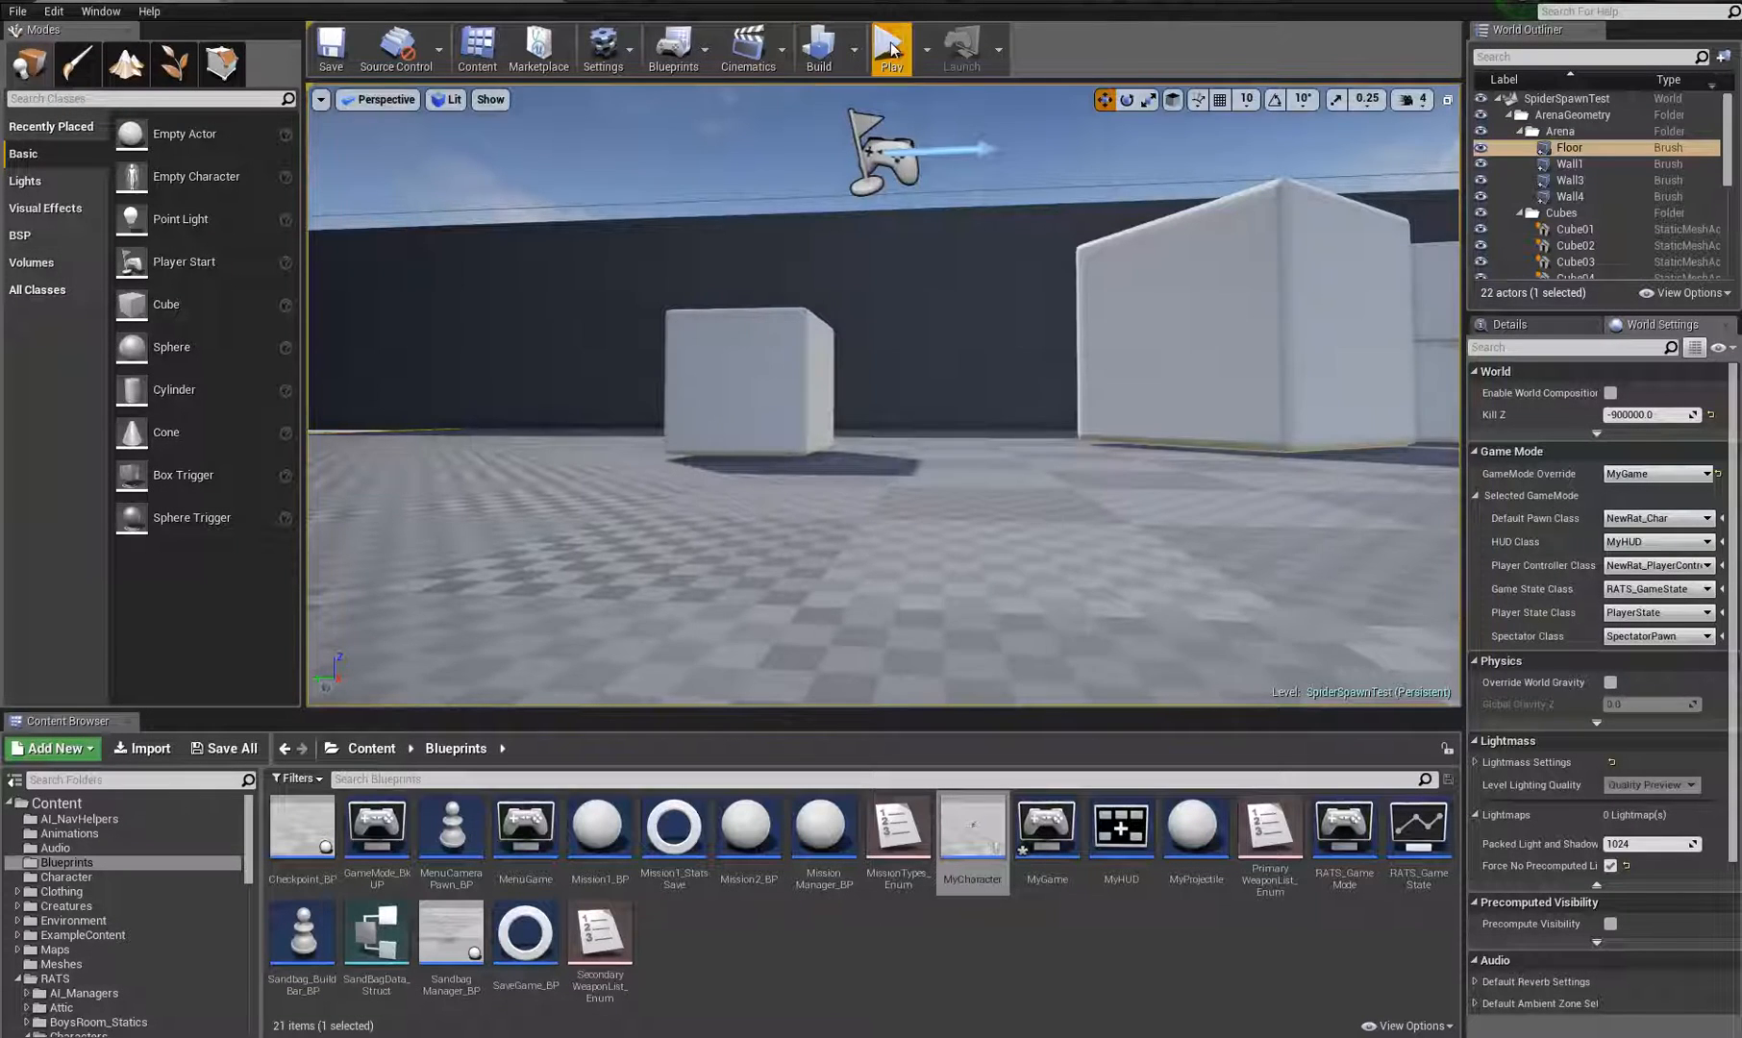
click(891, 44)
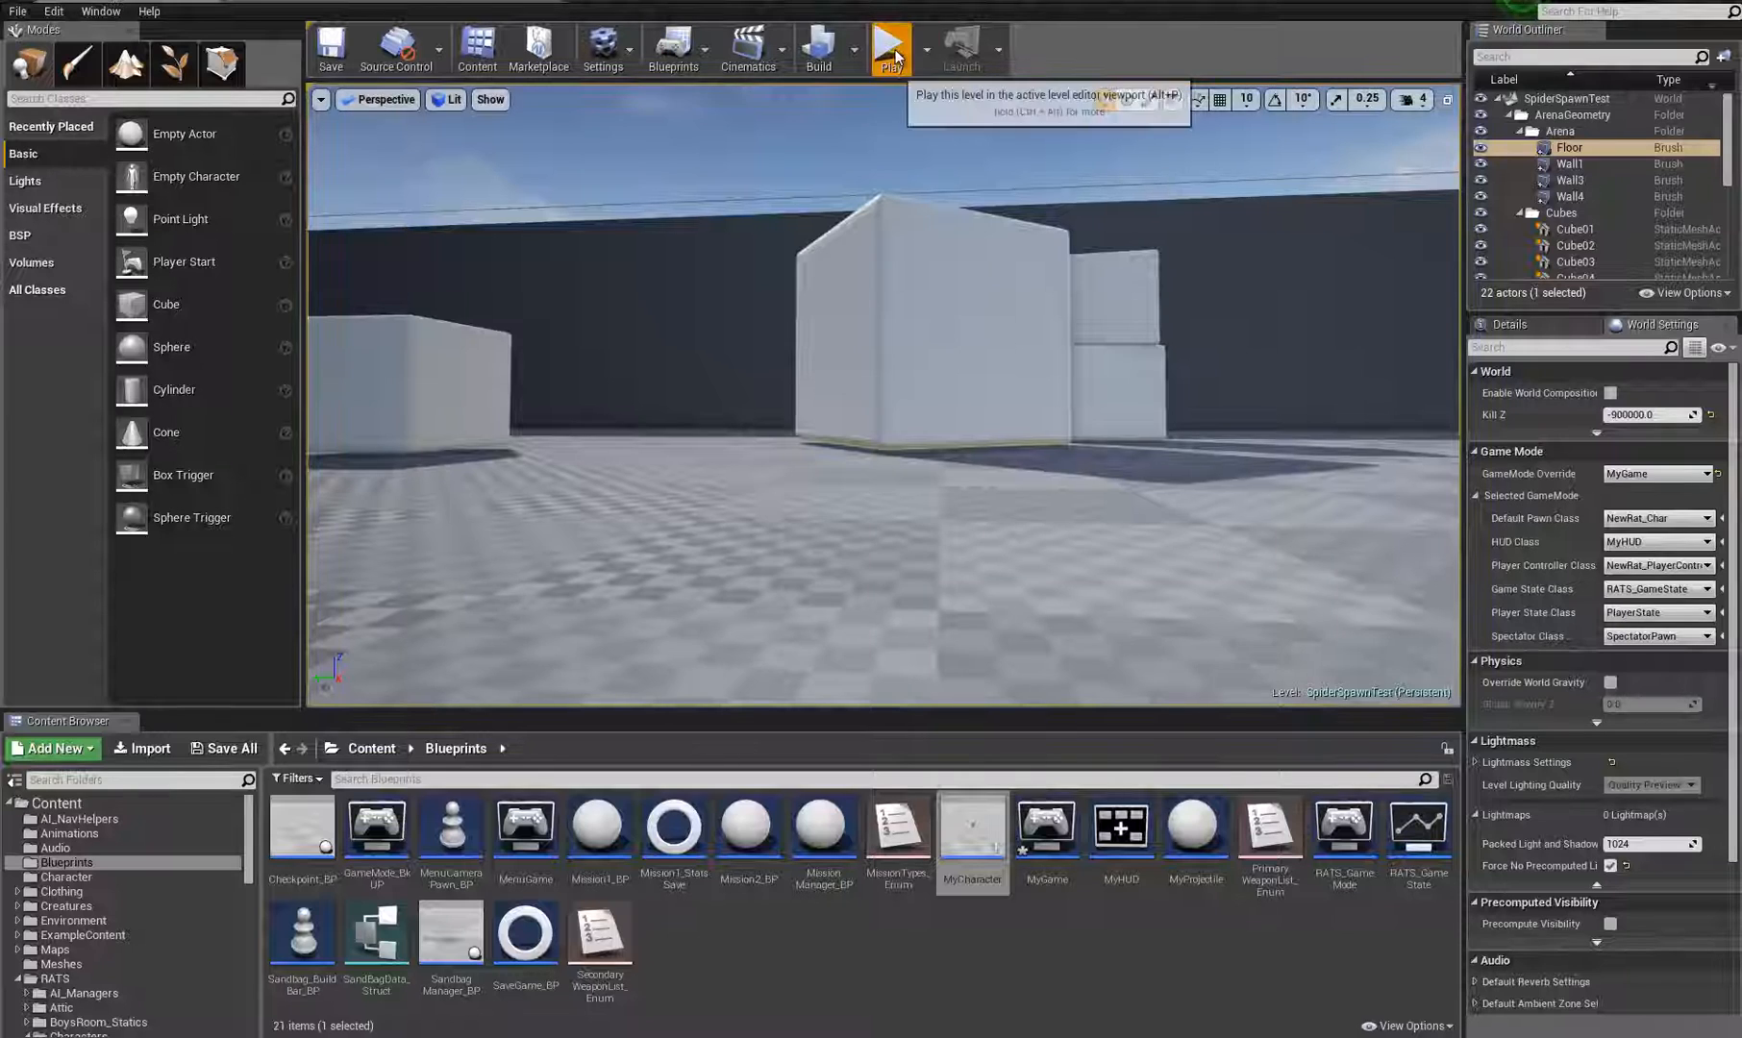
click(888, 44)
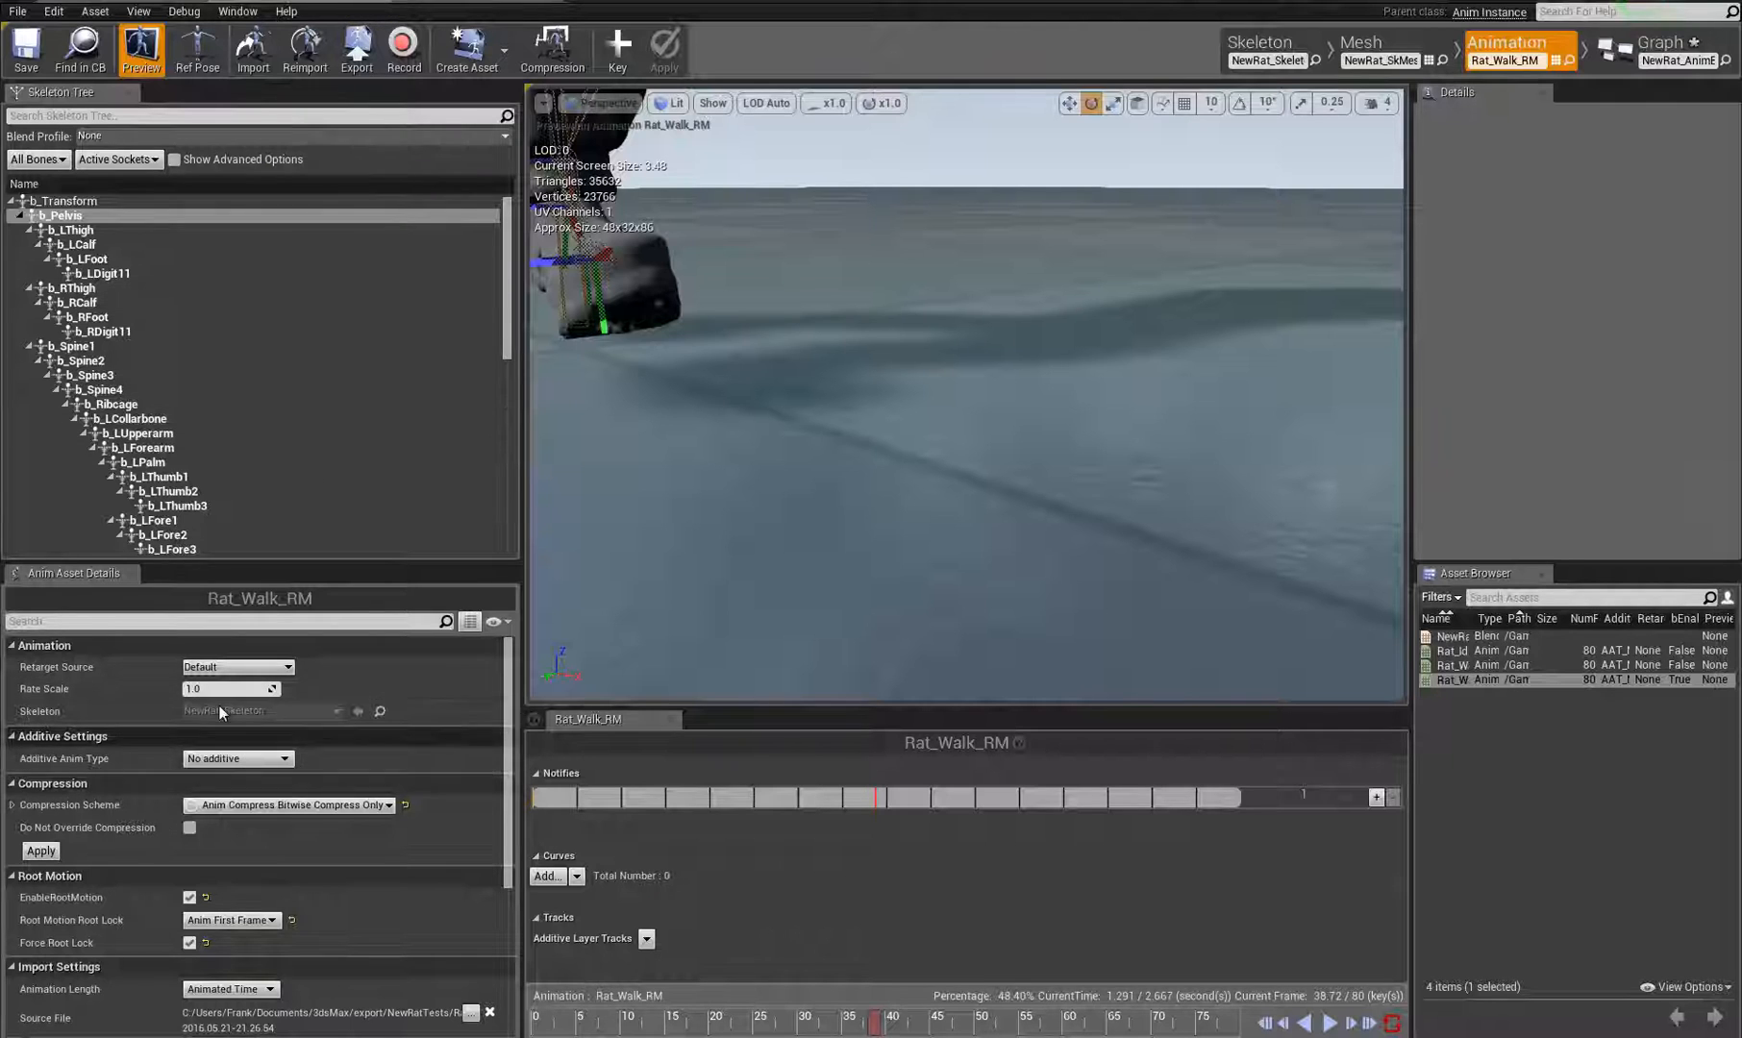
click(228, 688)
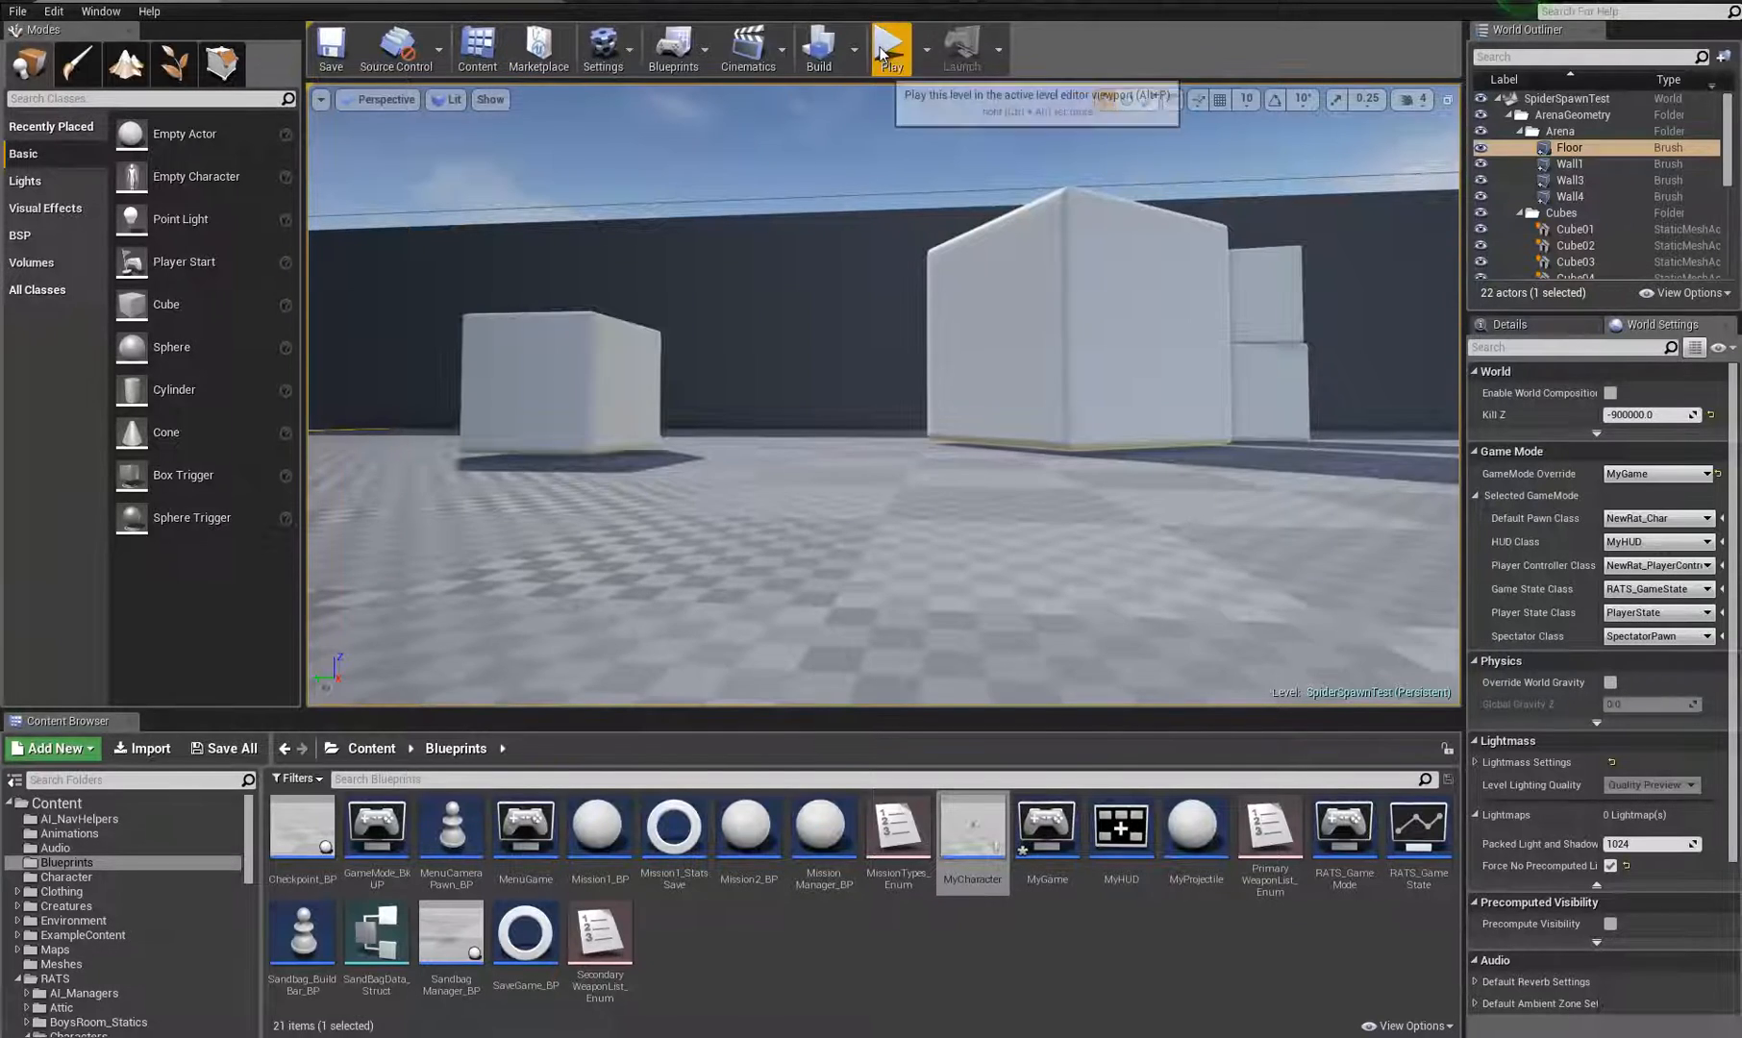
- Test-walk the rat in SpiderSpawnTest, then set Rat_Walk_RM's Rate Scale to 0.2
click(890, 49)
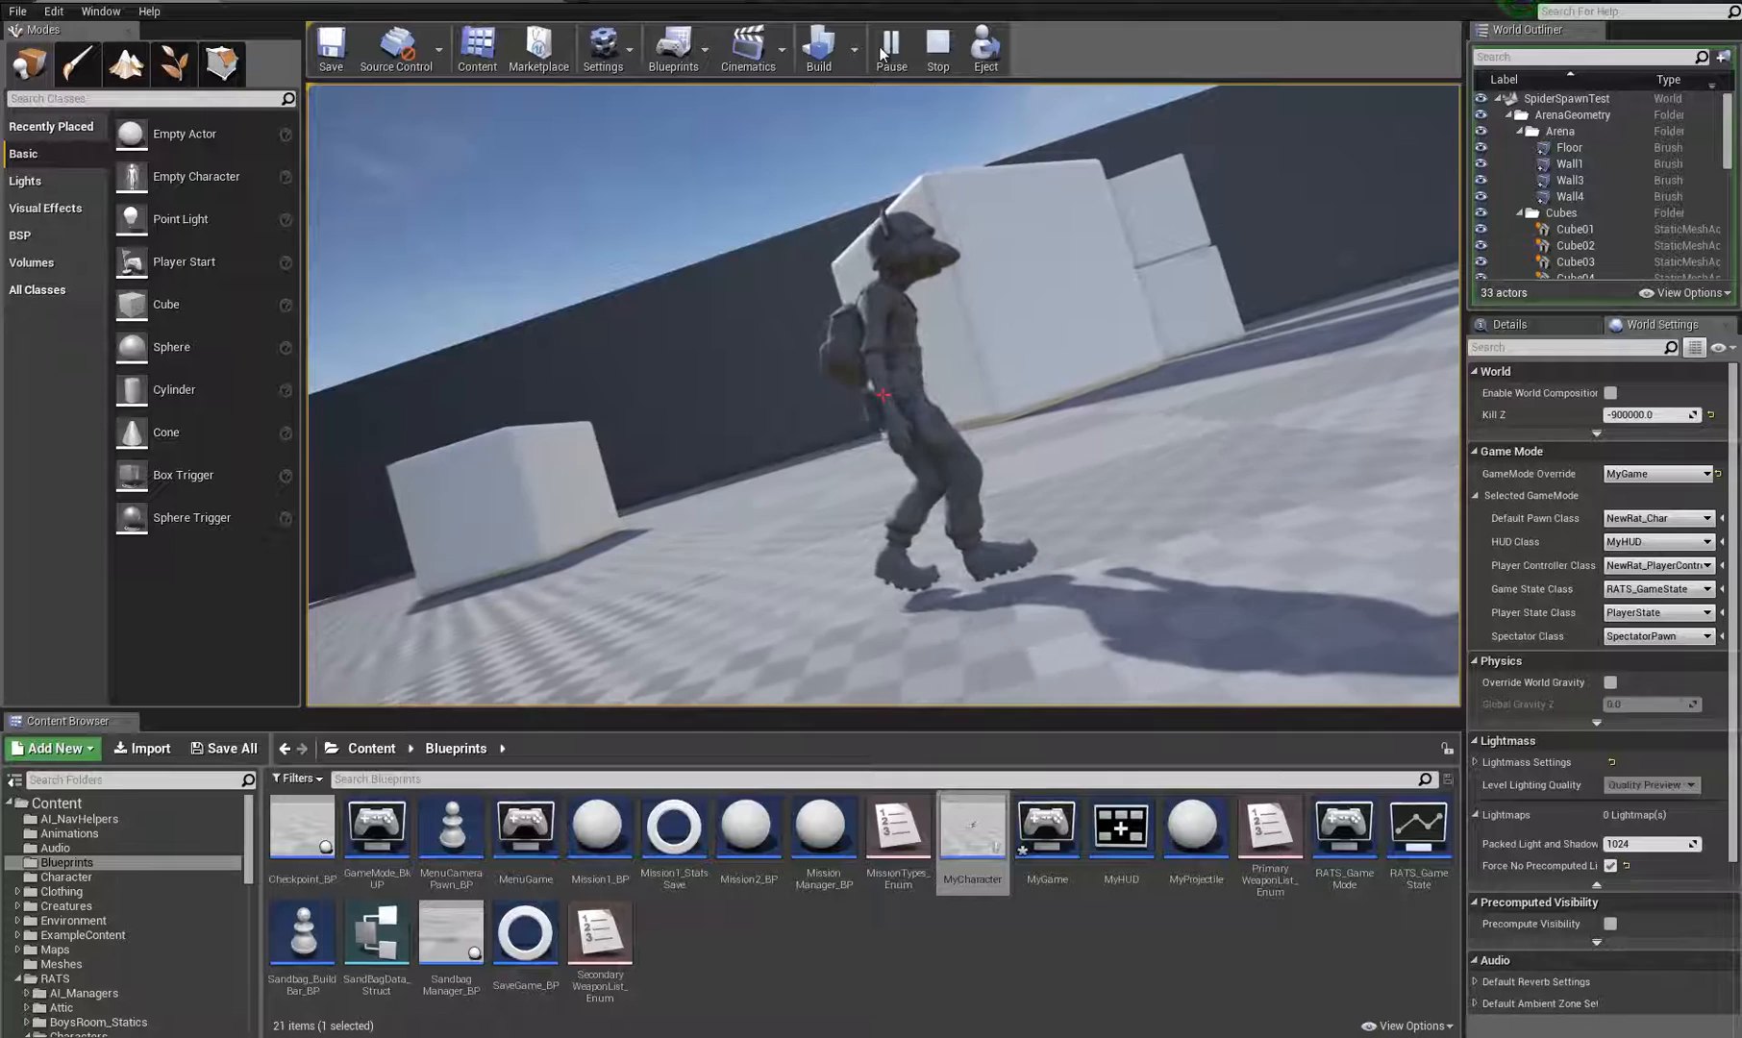
click(936, 47)
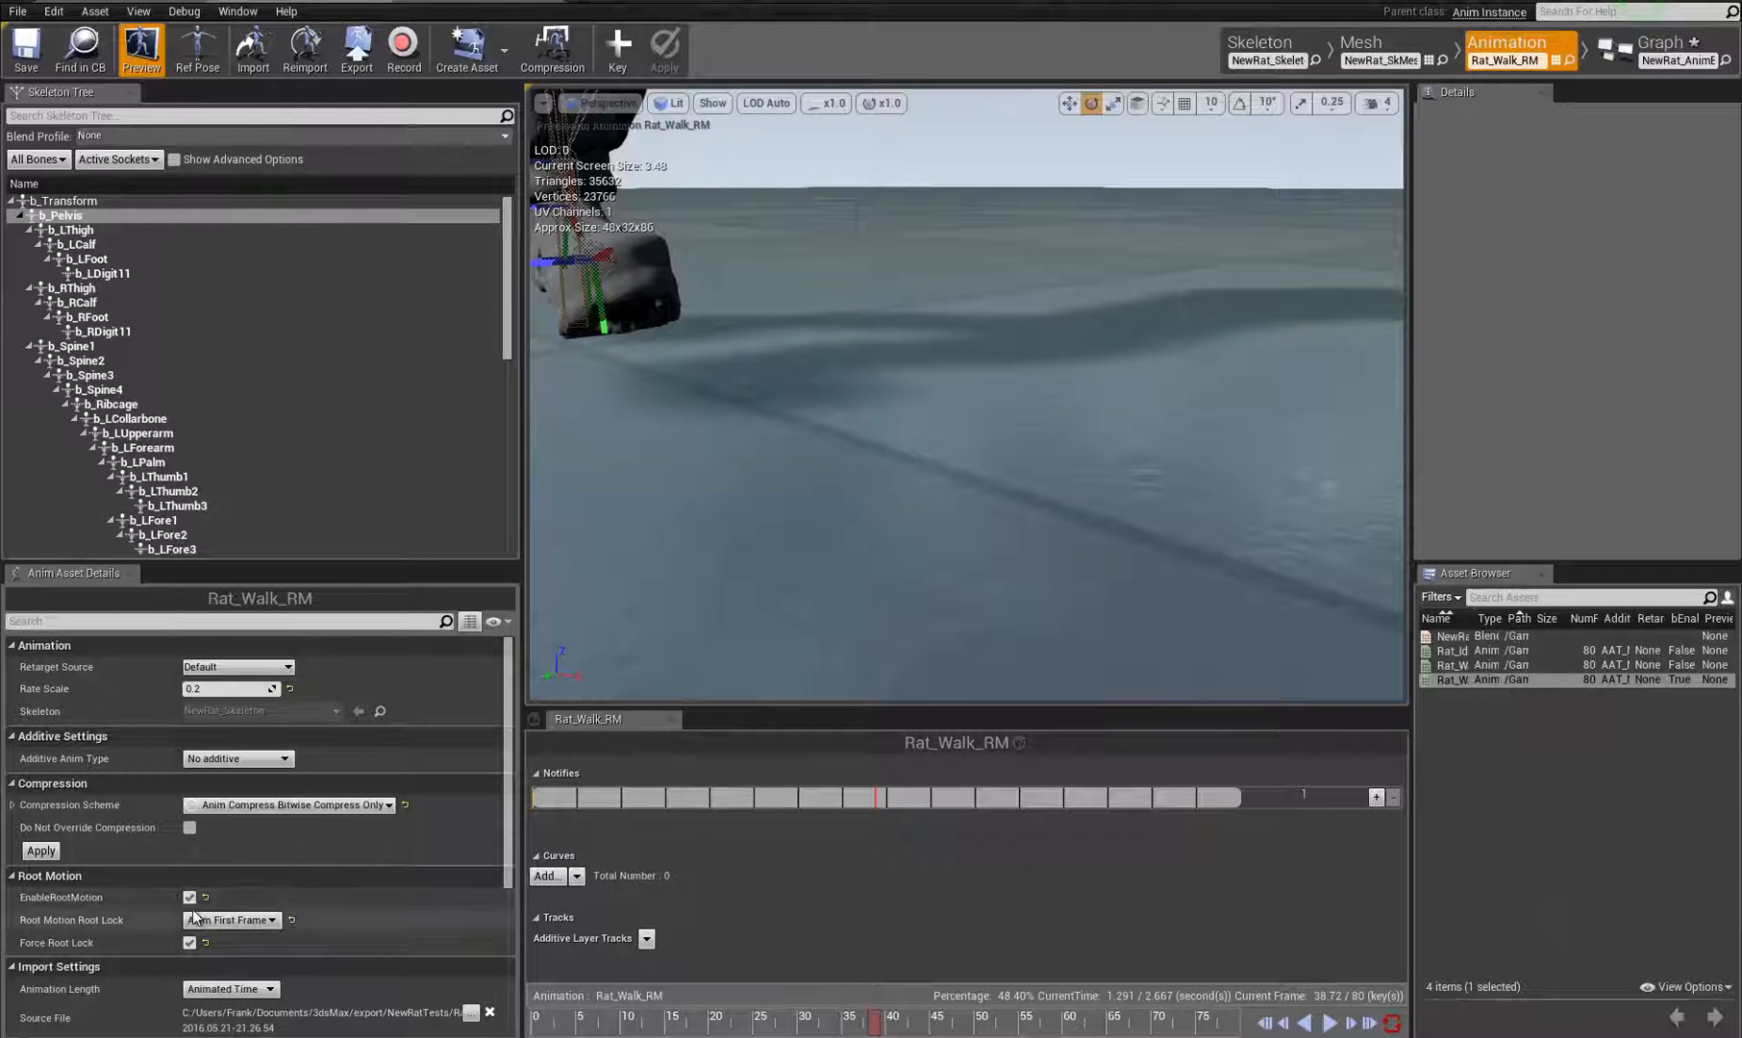
- Play SpiderSpawnTest to walk the rat at the slowed rate, then stop the test
click(190, 942)
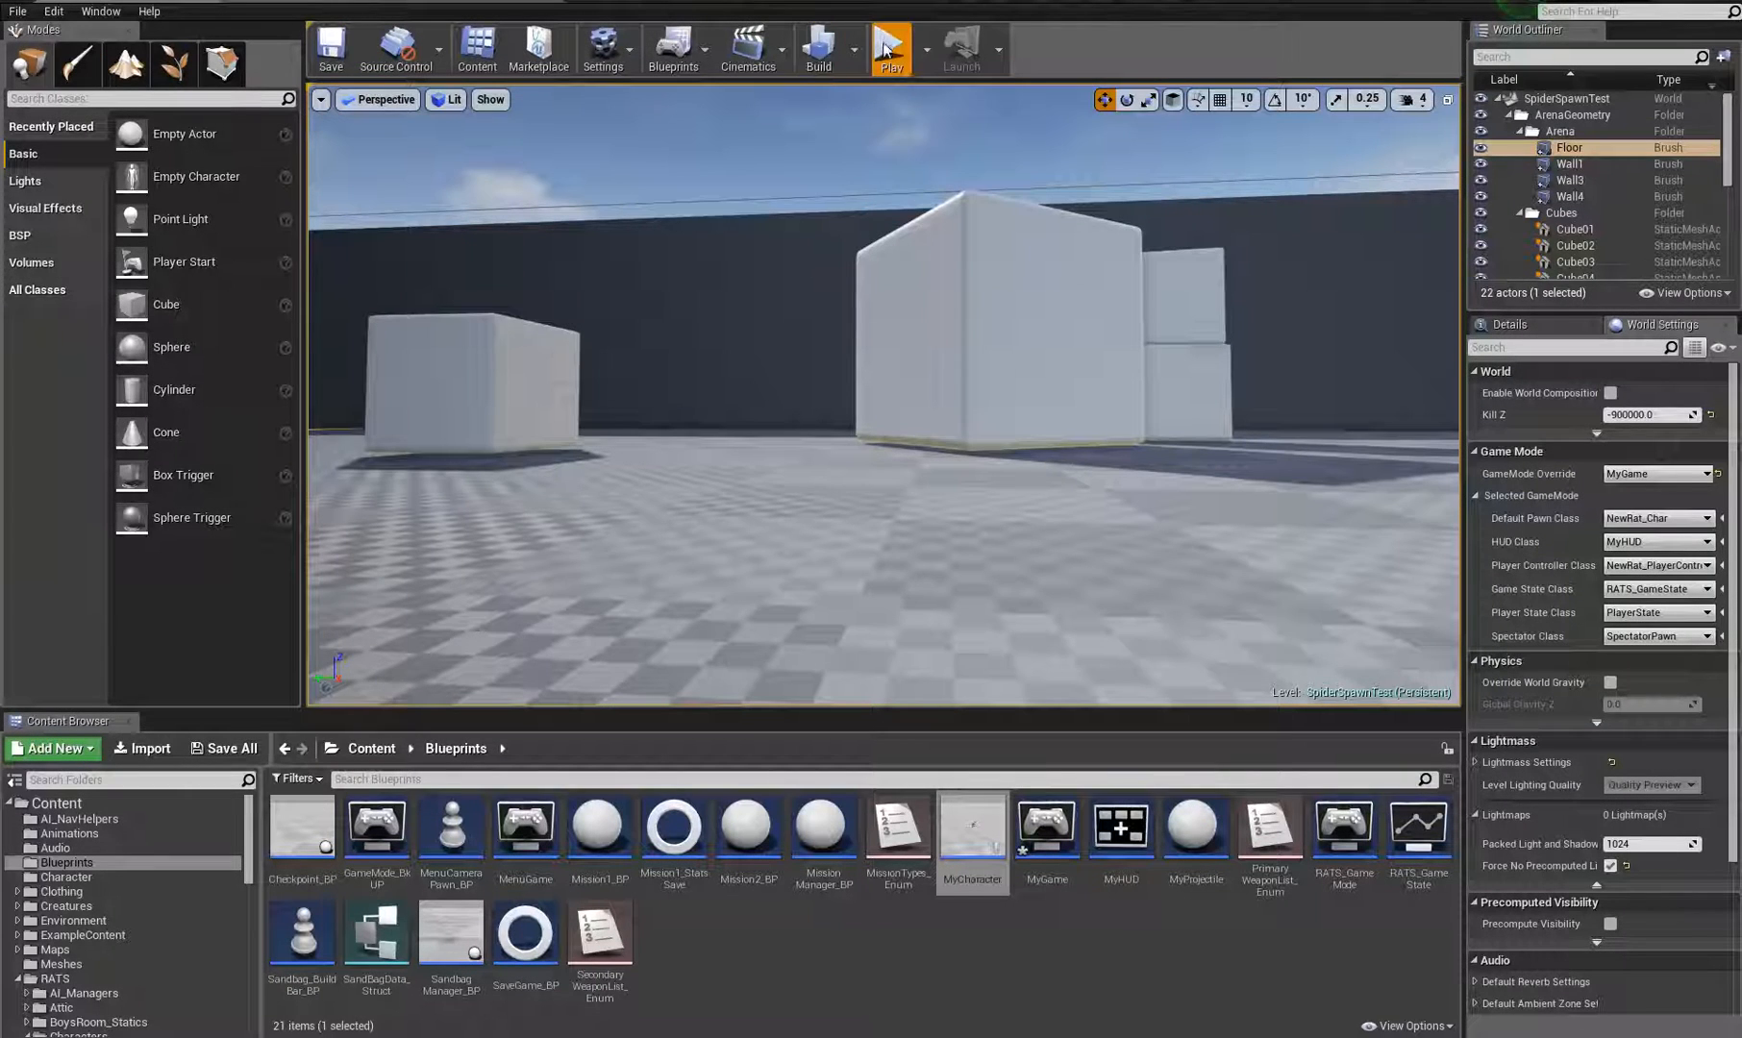
click(889, 48)
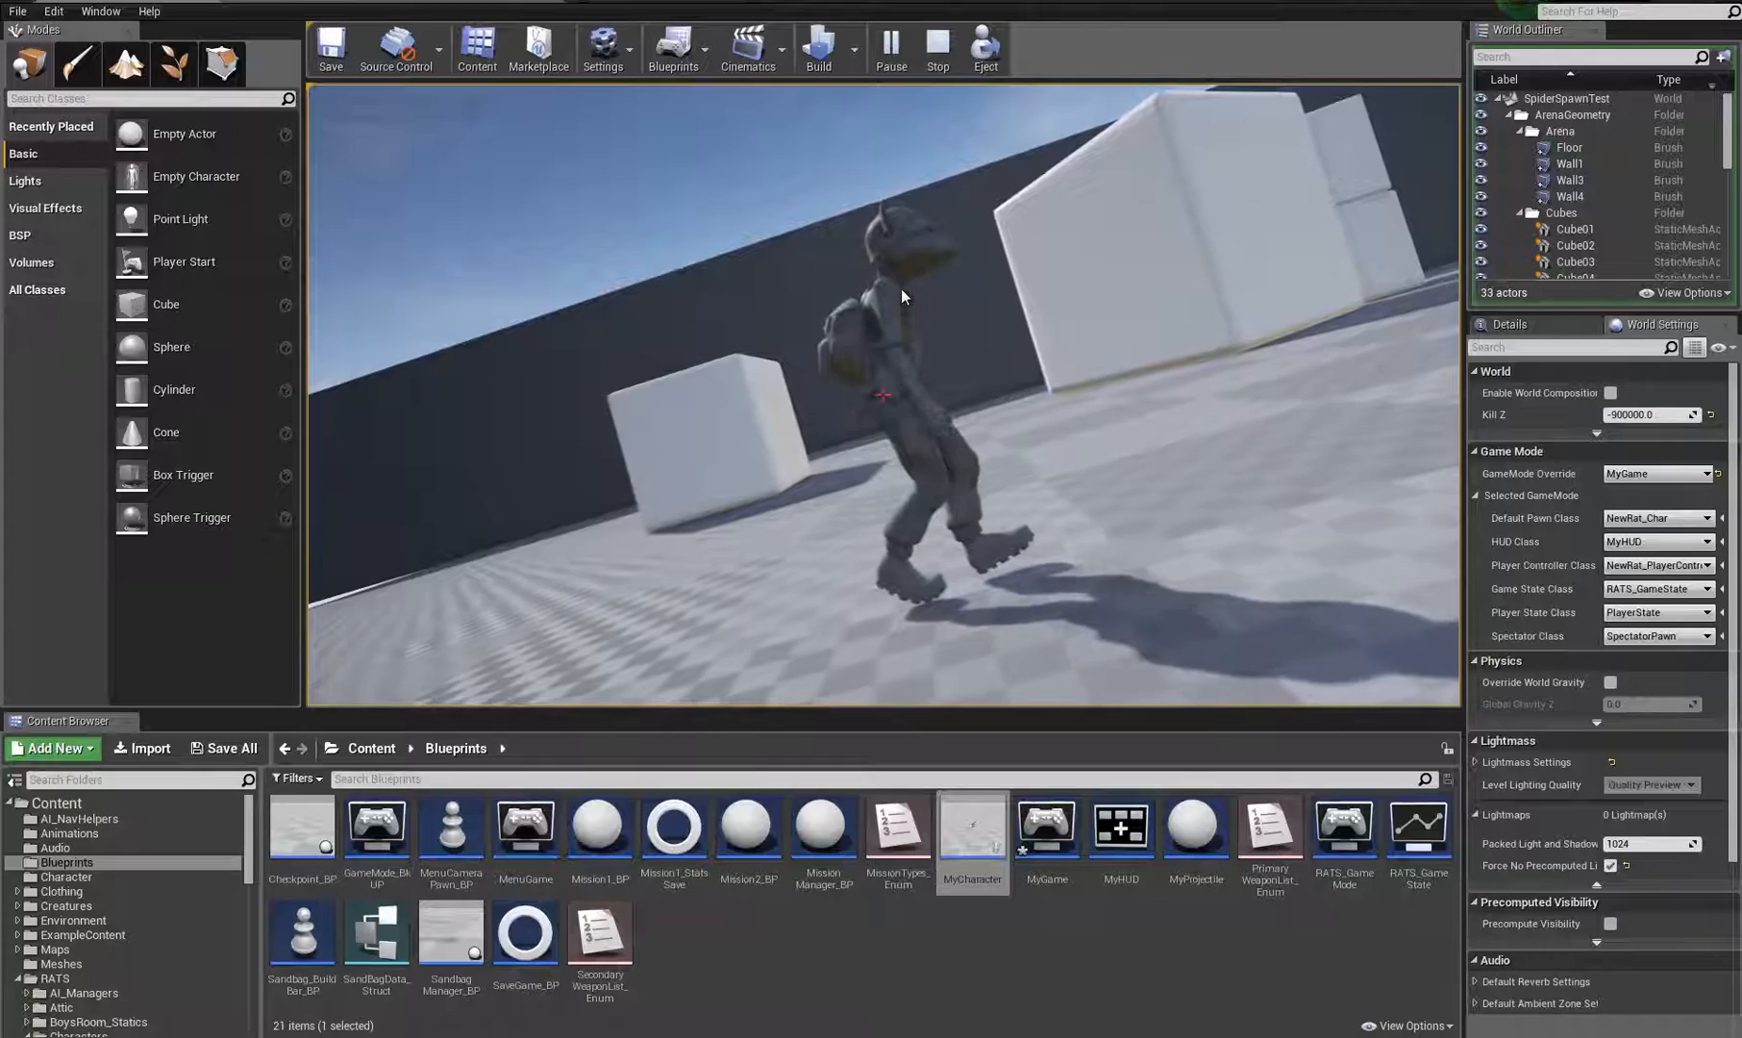
click(936, 48)
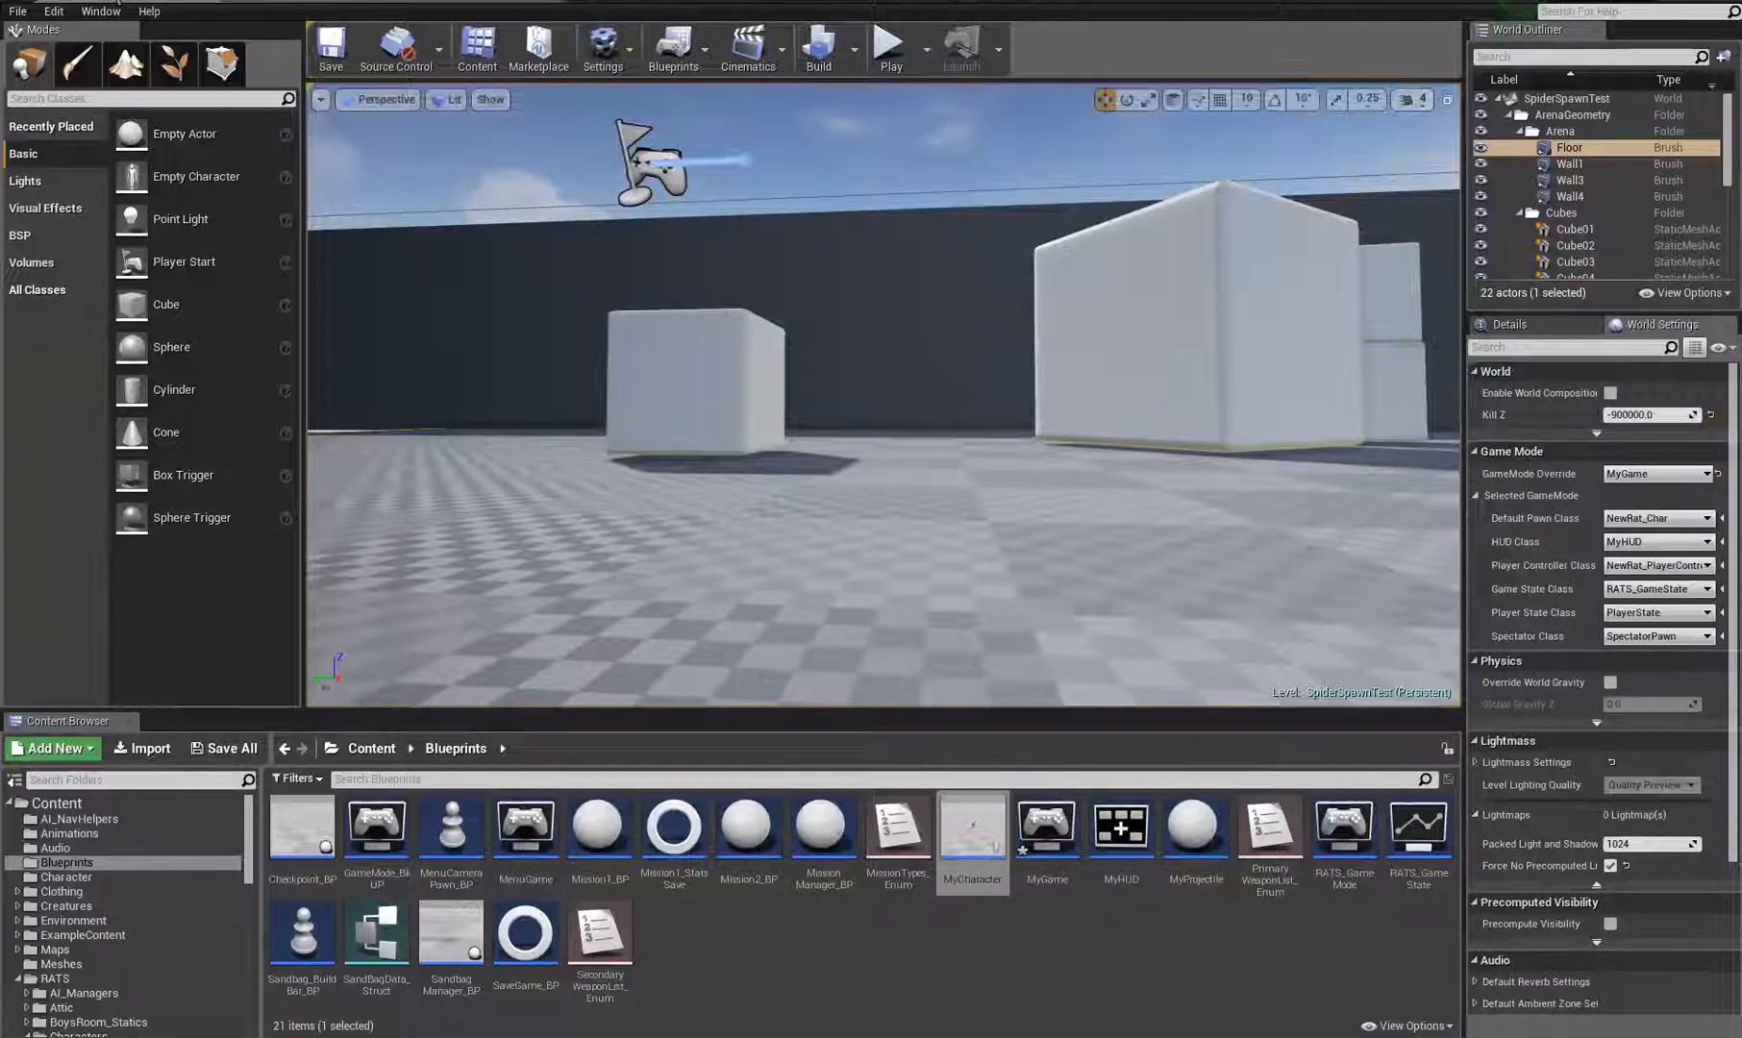
click(890, 44)
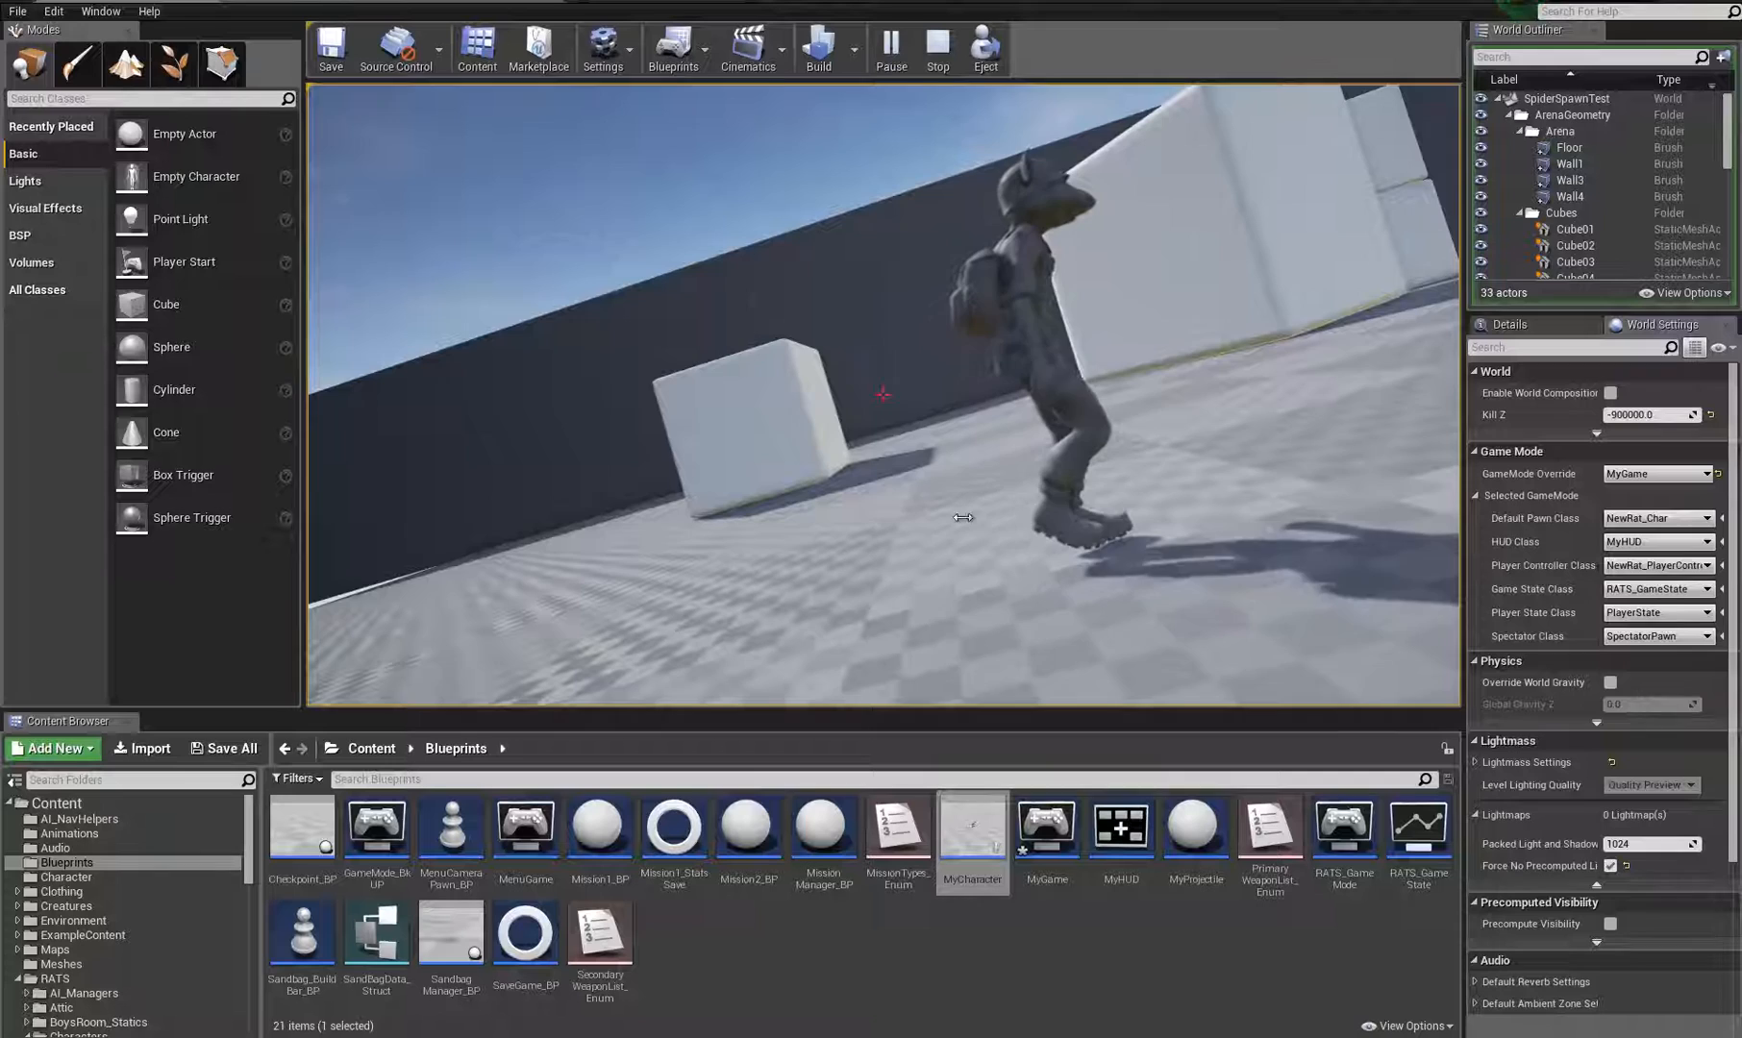
click(937, 47)
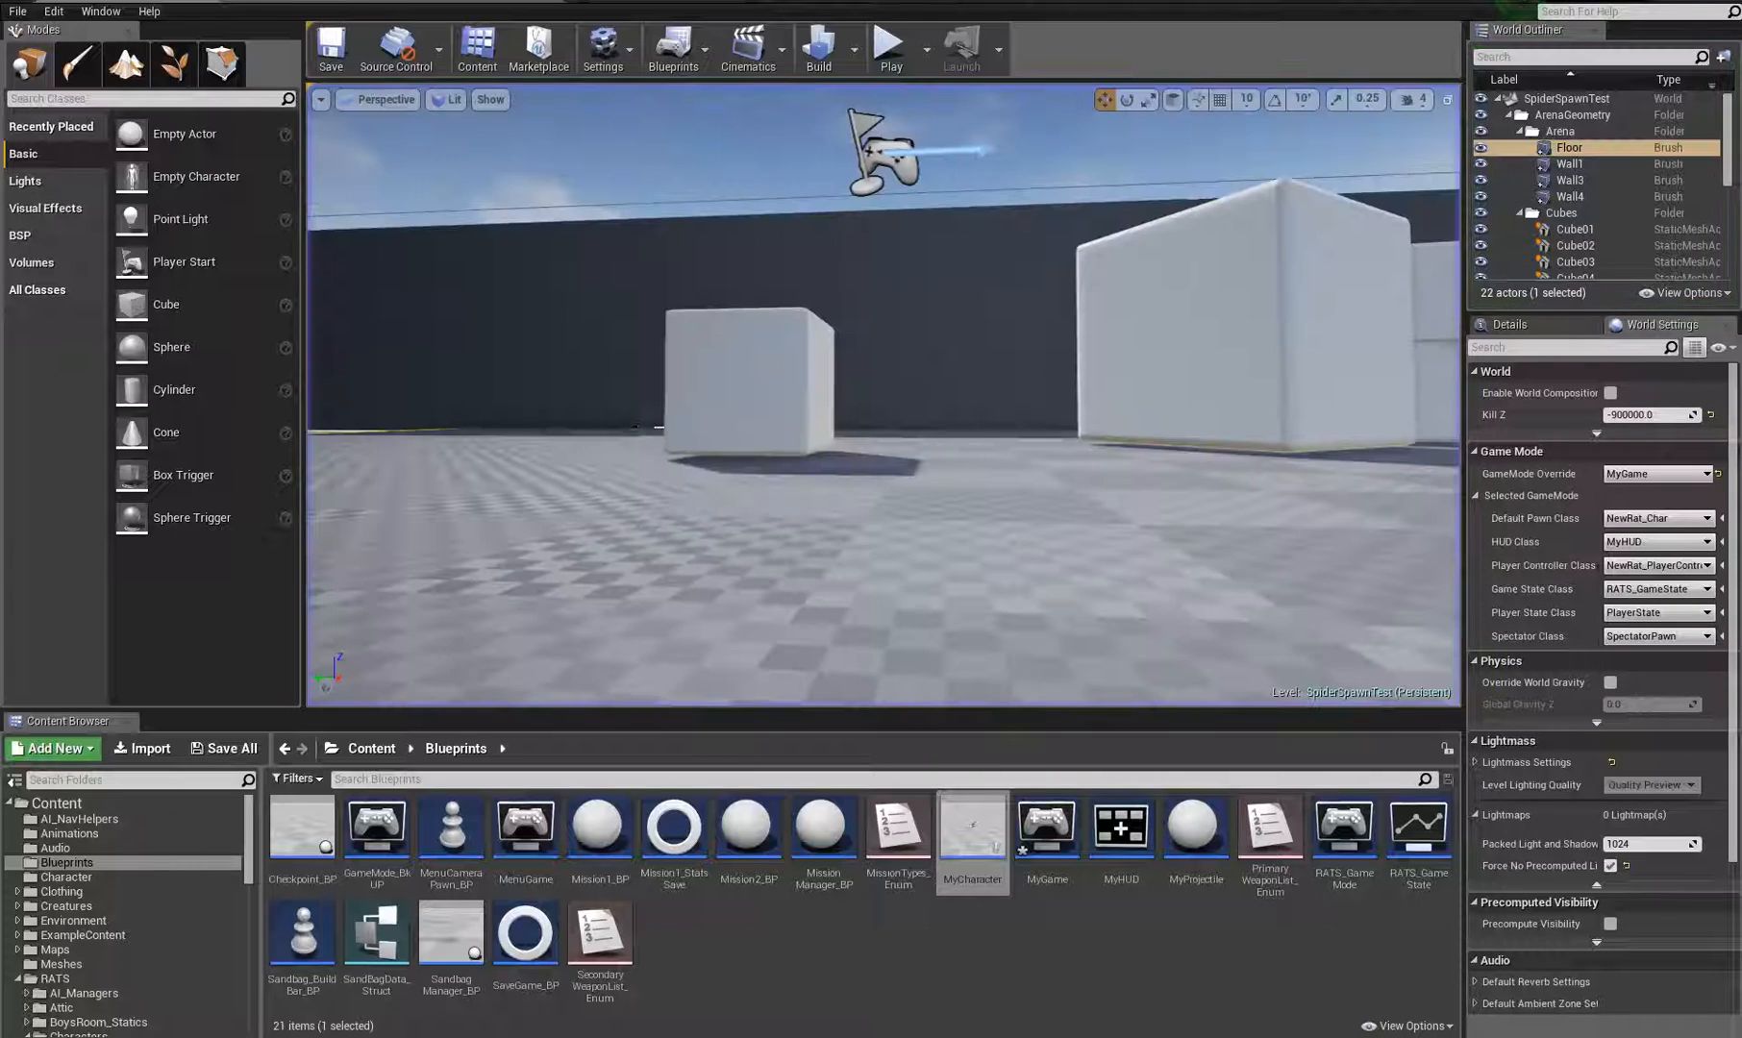